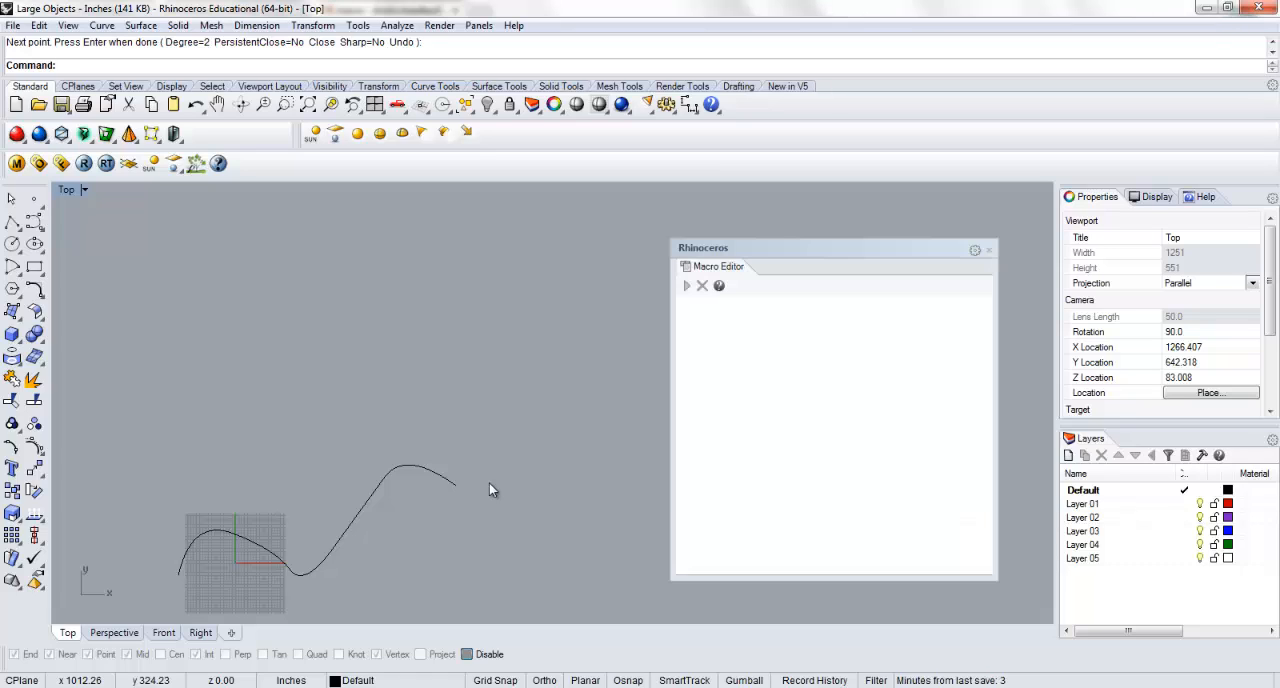
mouse_move(808, 293)
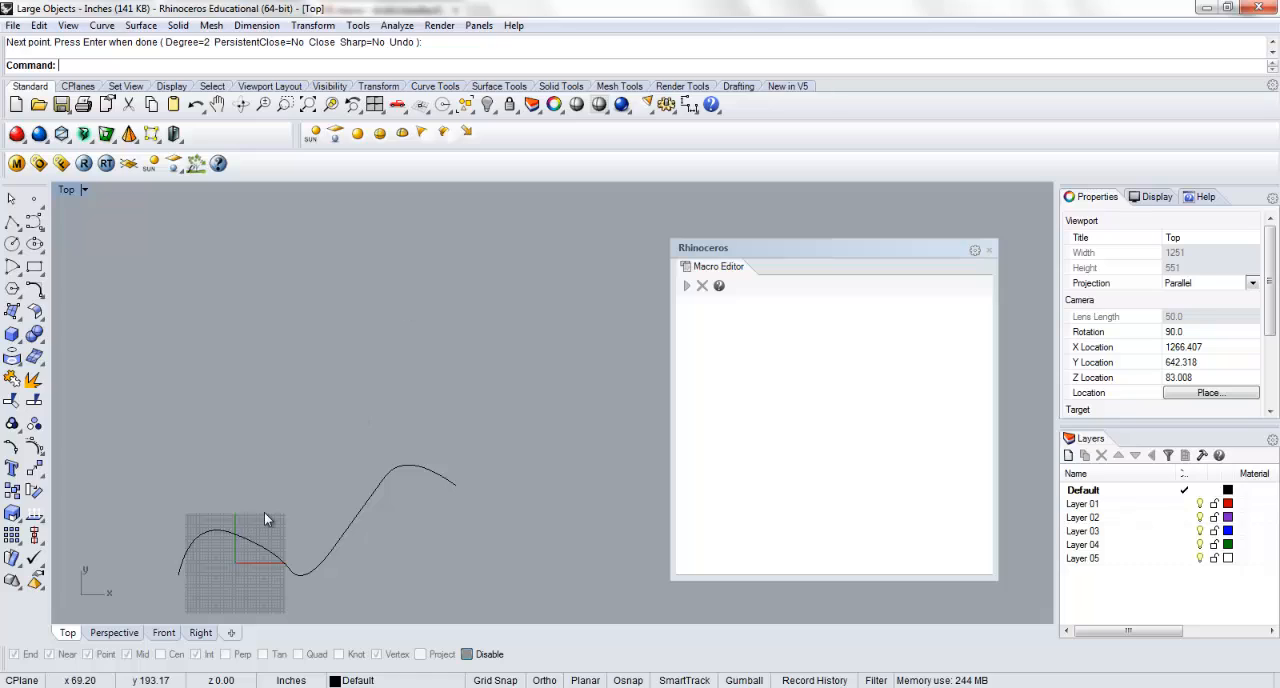
mouse_move(239, 456)
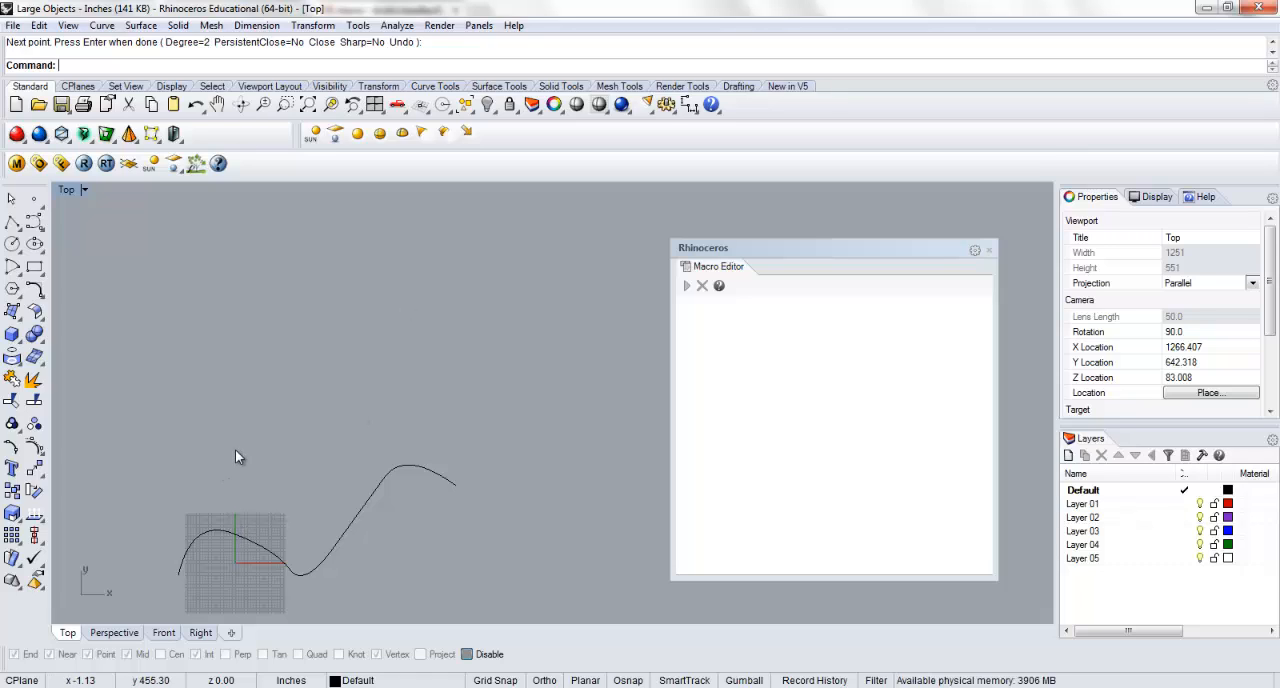
mouse_move(437, 364)
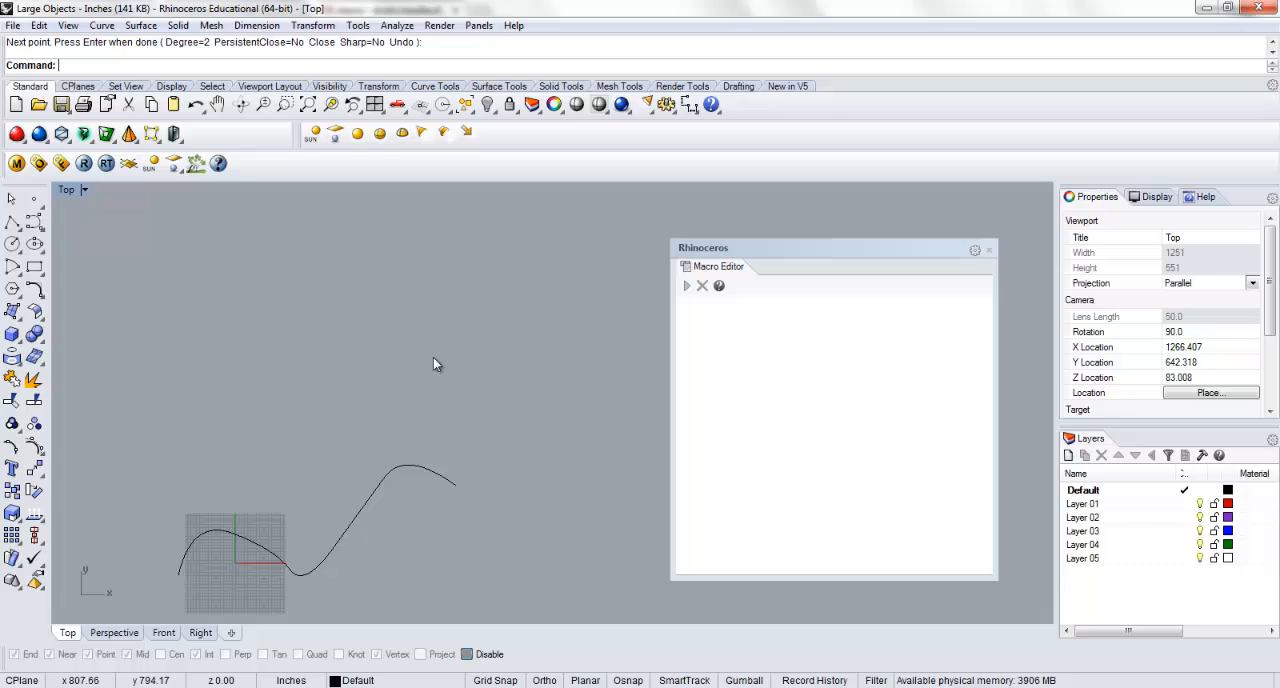
mouse_move(421, 406)
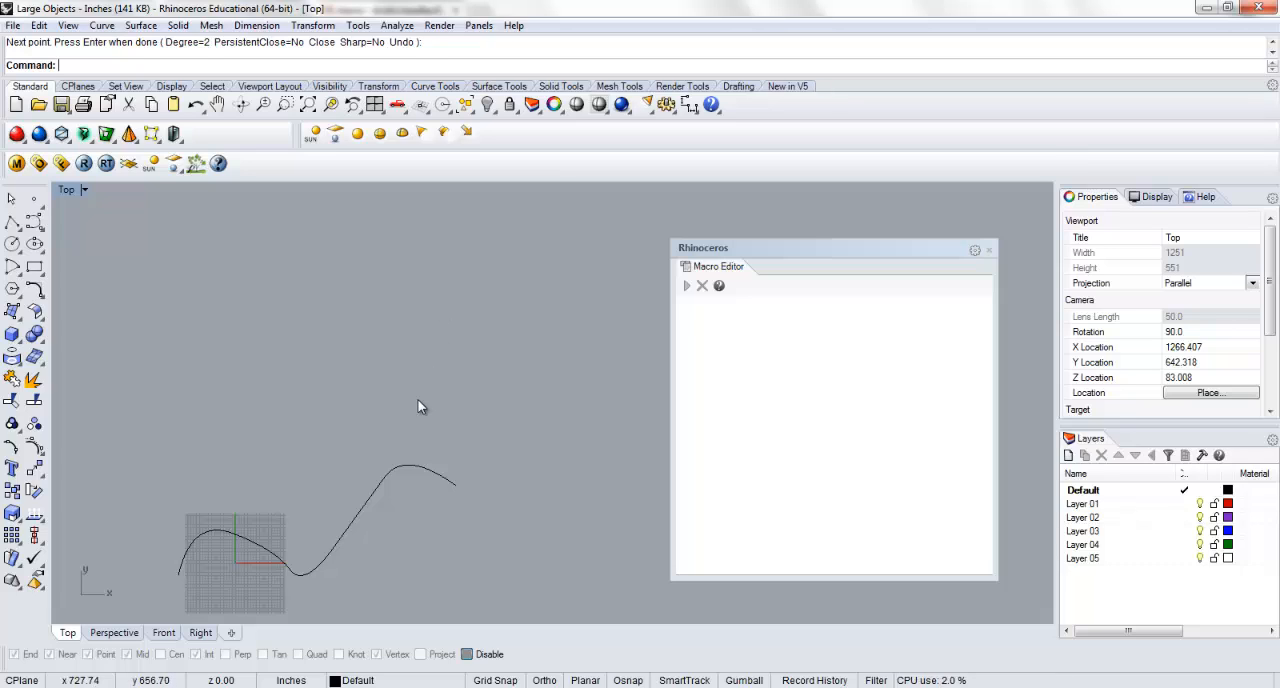
mouse_move(318, 608)
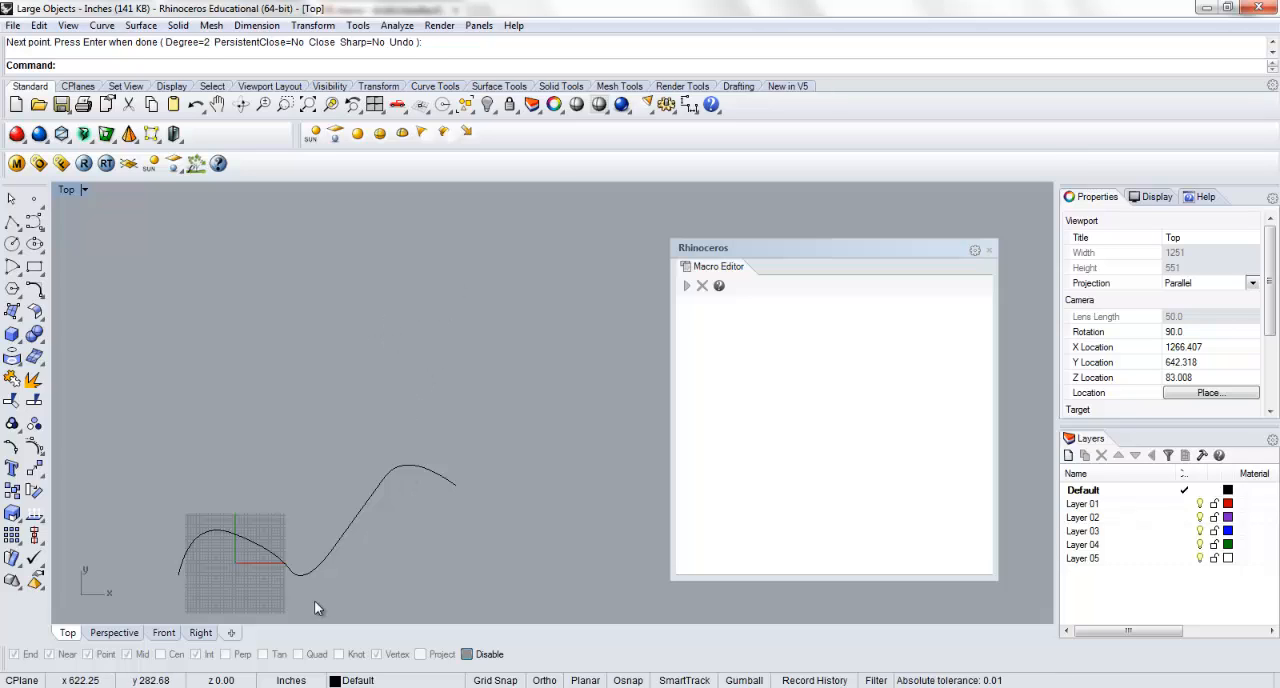
mouse_move(718, 349)
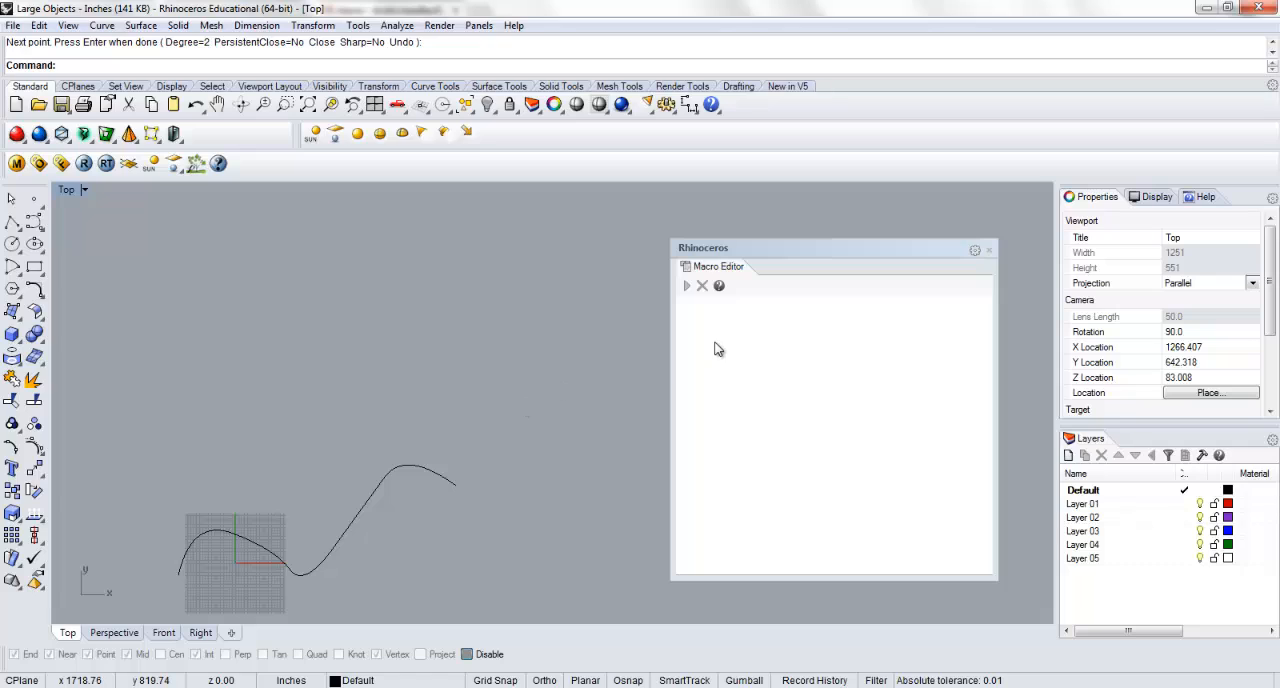
mouse_move(619, 338)
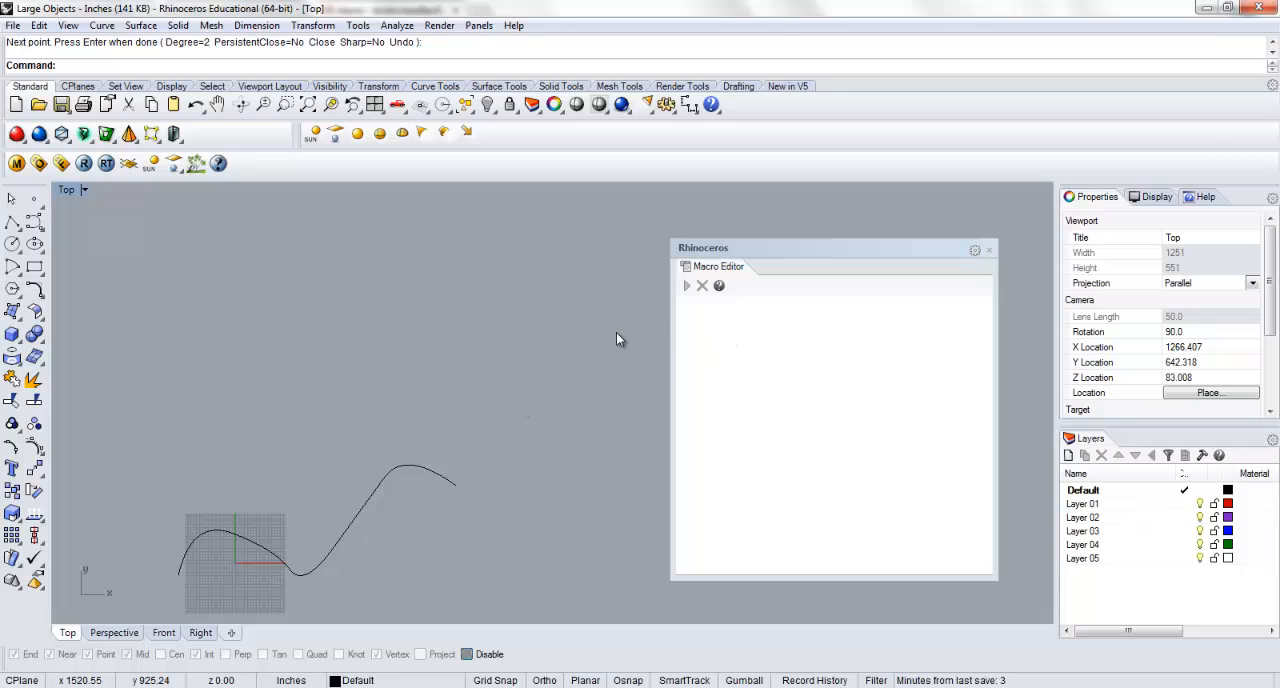
mouse_move(556, 330)
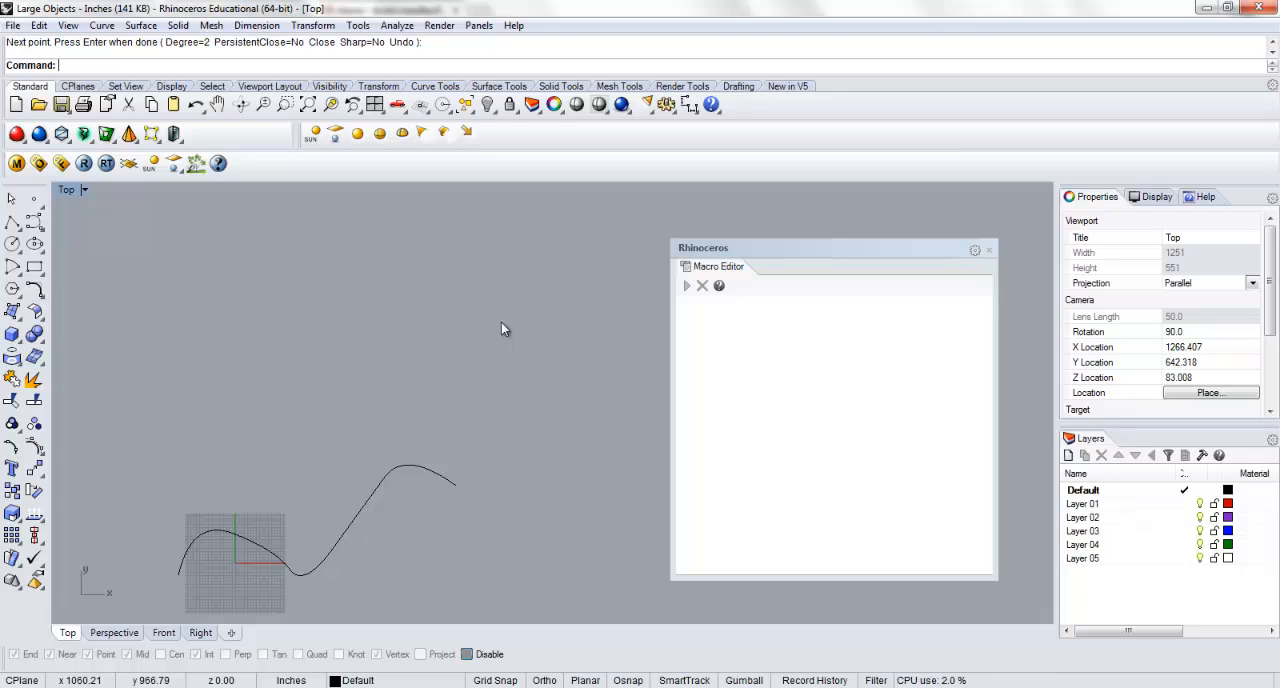
mouse_move(350, 405)
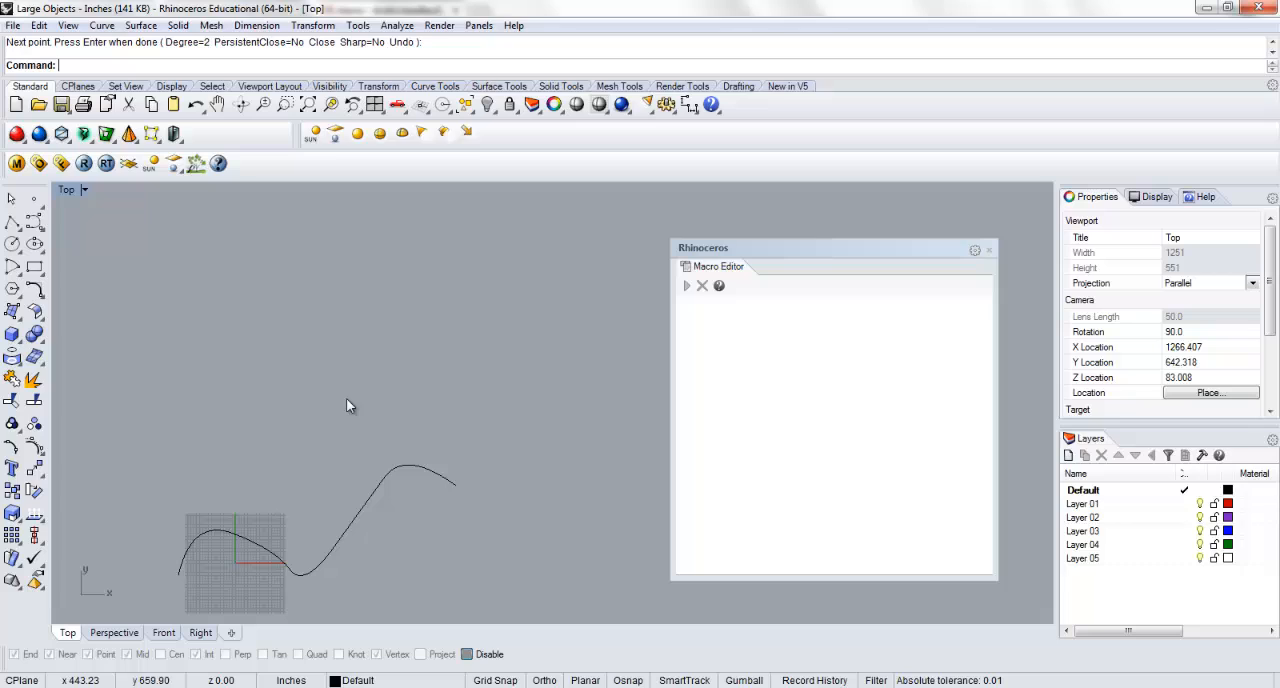
mouse_move(349, 365)
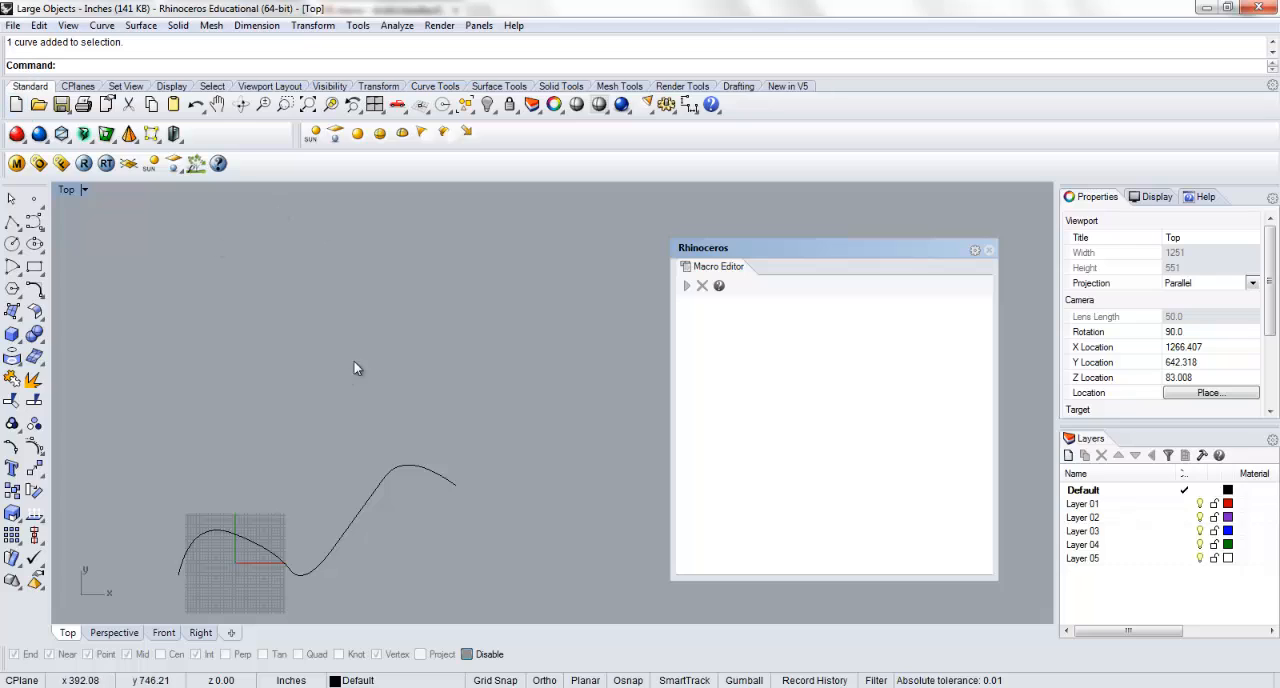
Step: Click in the Macro Editor holding the CopyToClipboard, Paste, Rotate, Move and Twist script
left_click(987, 249)
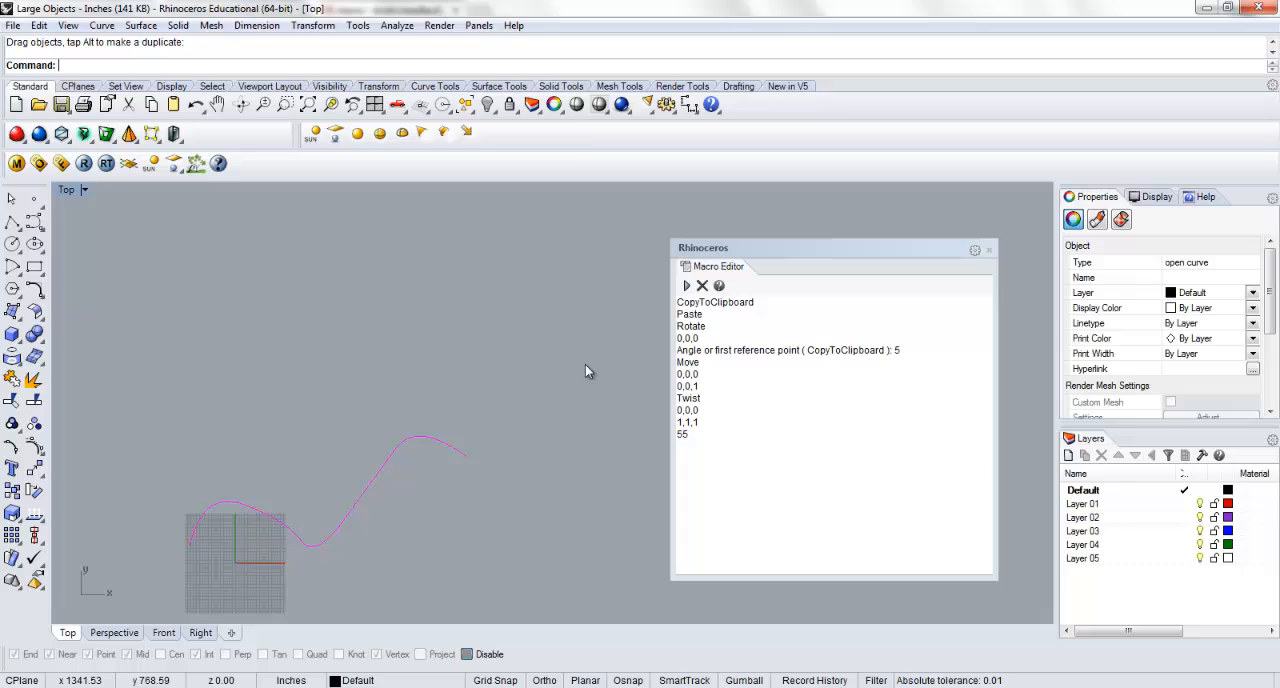
mouse_move(764, 313)
type("Copy")
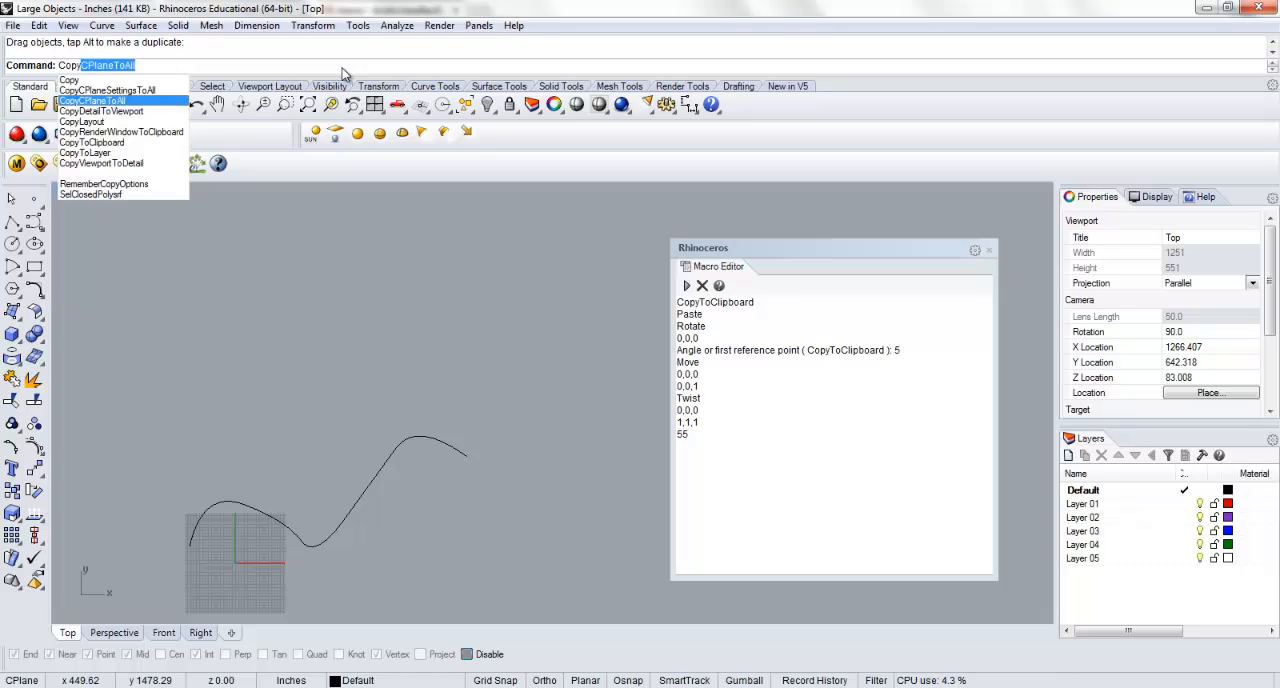
mouse_move(120, 142)
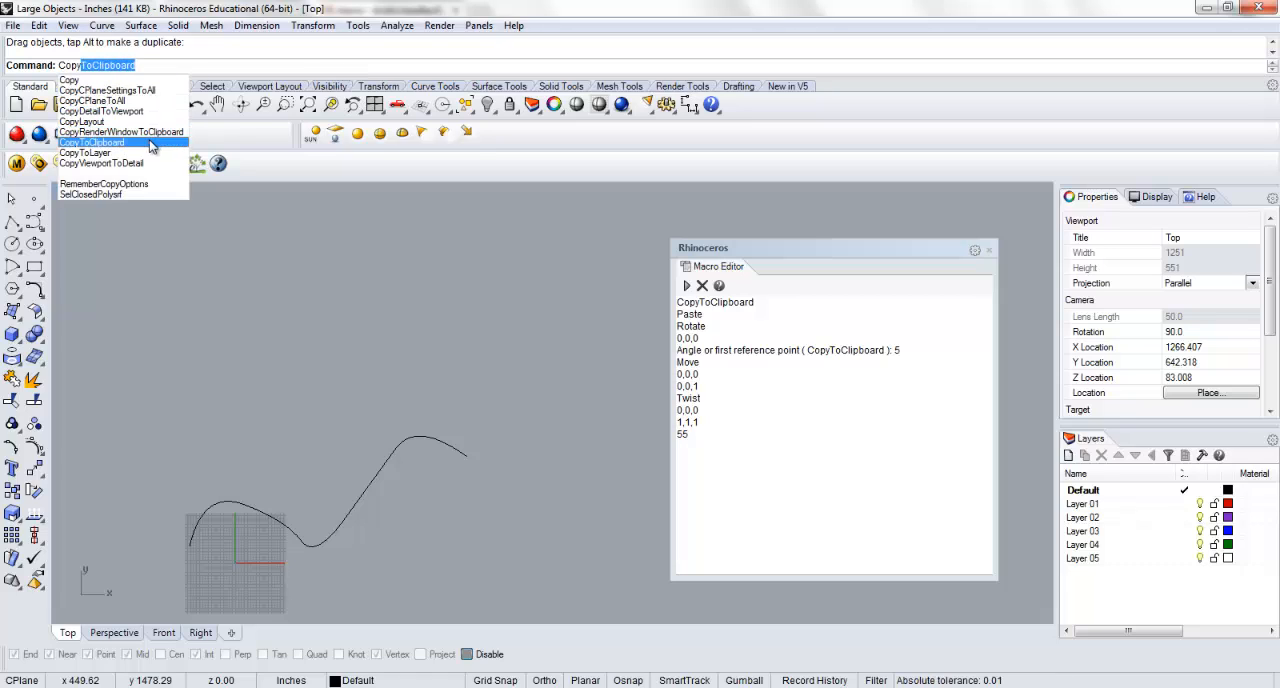
Step: Enter CopyToClipboard at the command line and select the wavy curve in Top view
left_click(92, 141)
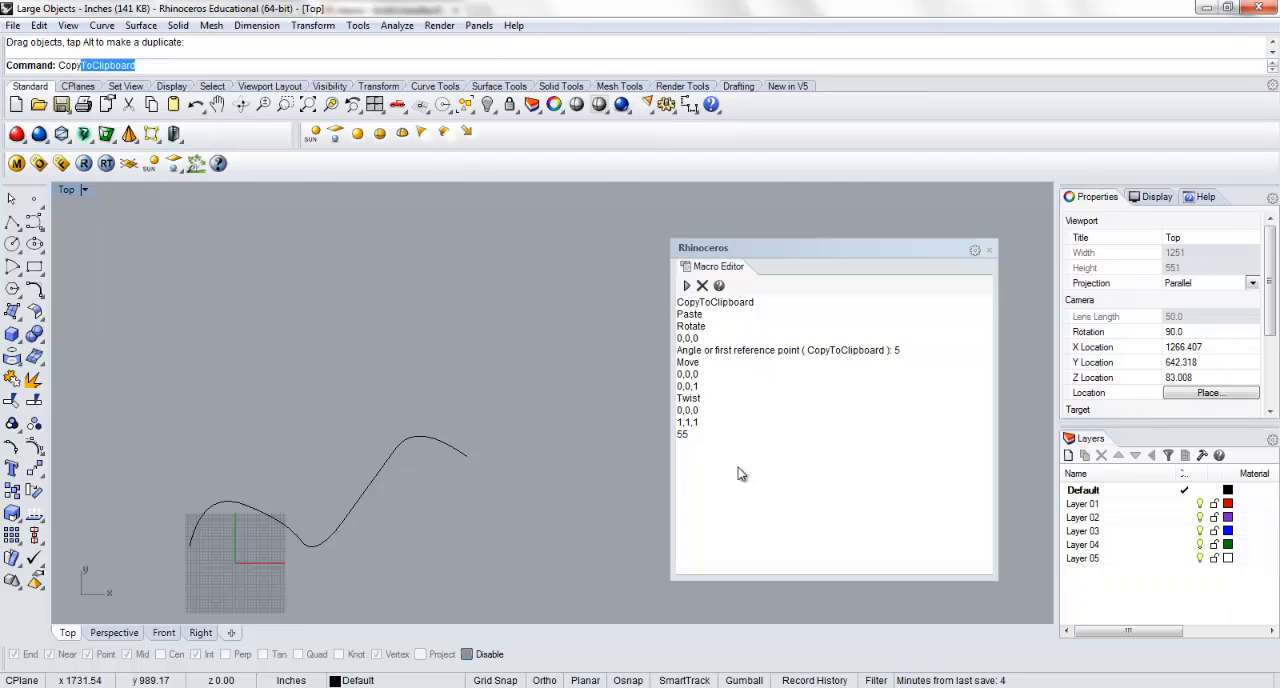
mouse_move(418, 470)
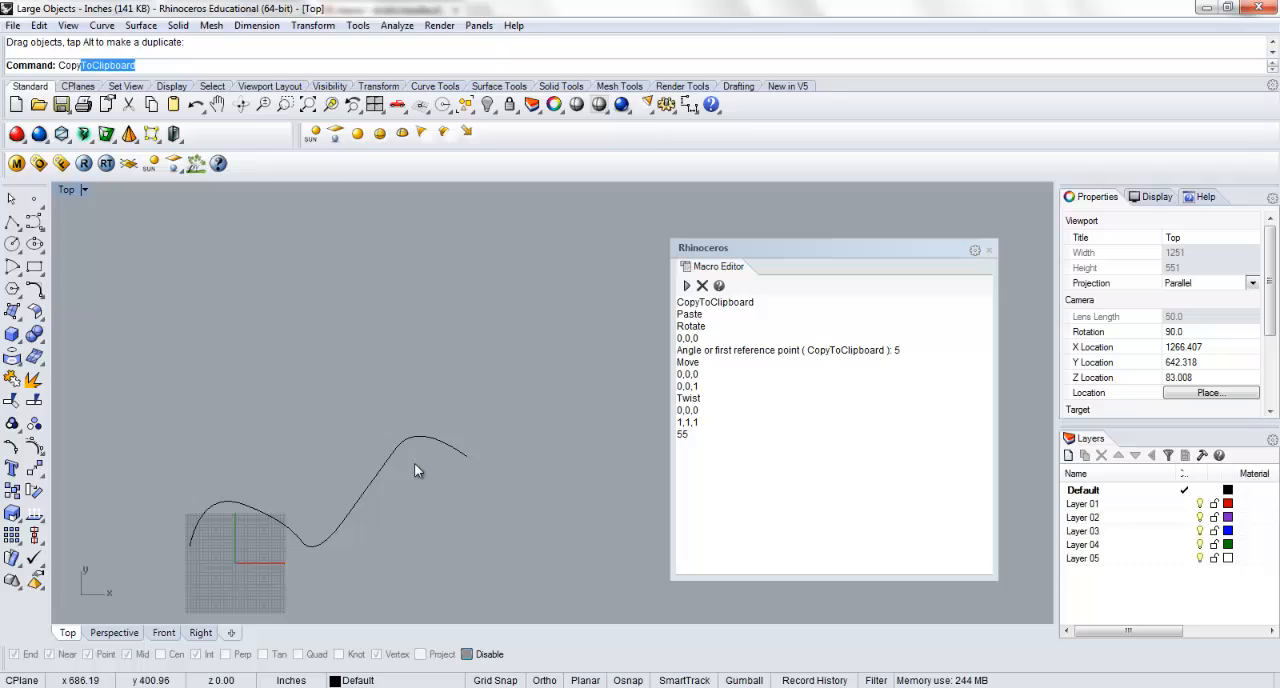
left_click(418, 455)
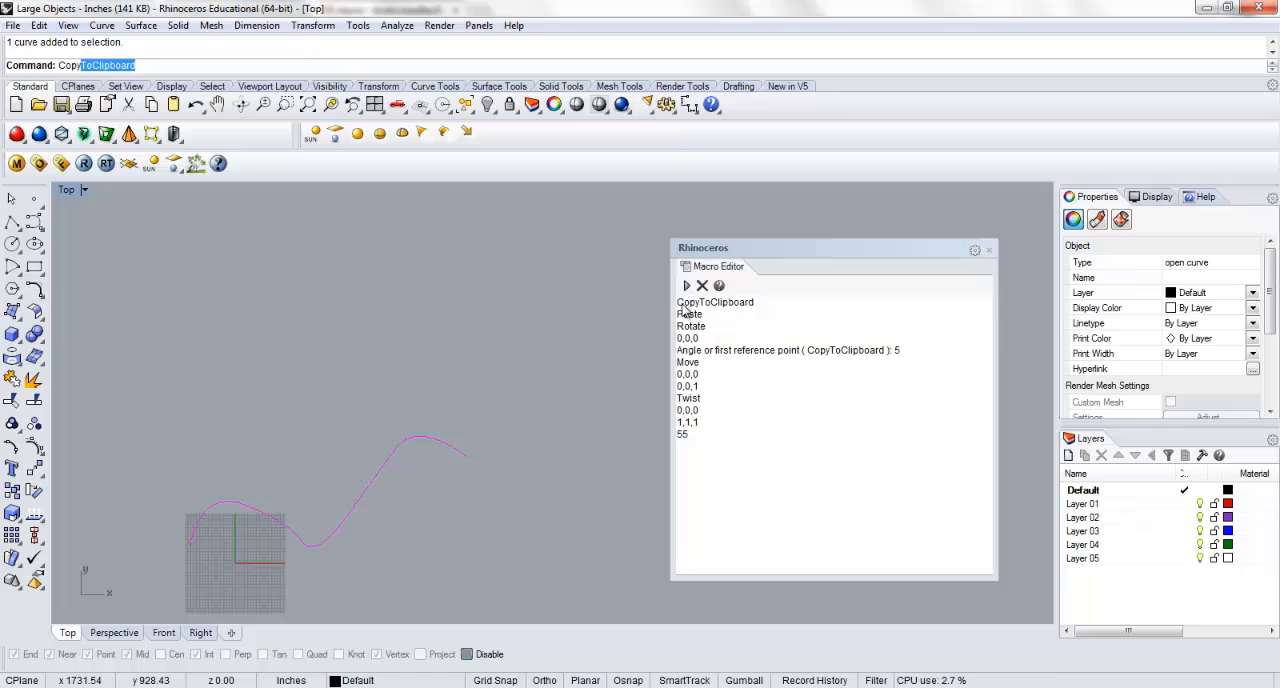
mouse_move(692, 337)
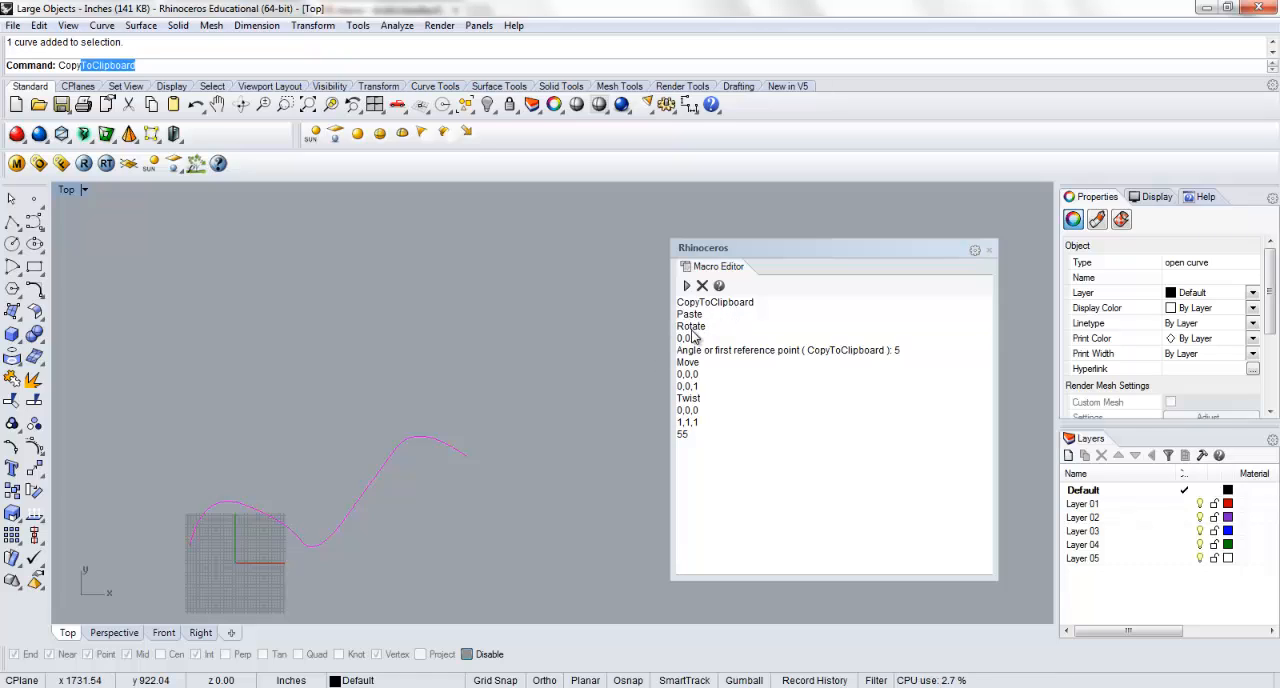
mouse_move(397, 415)
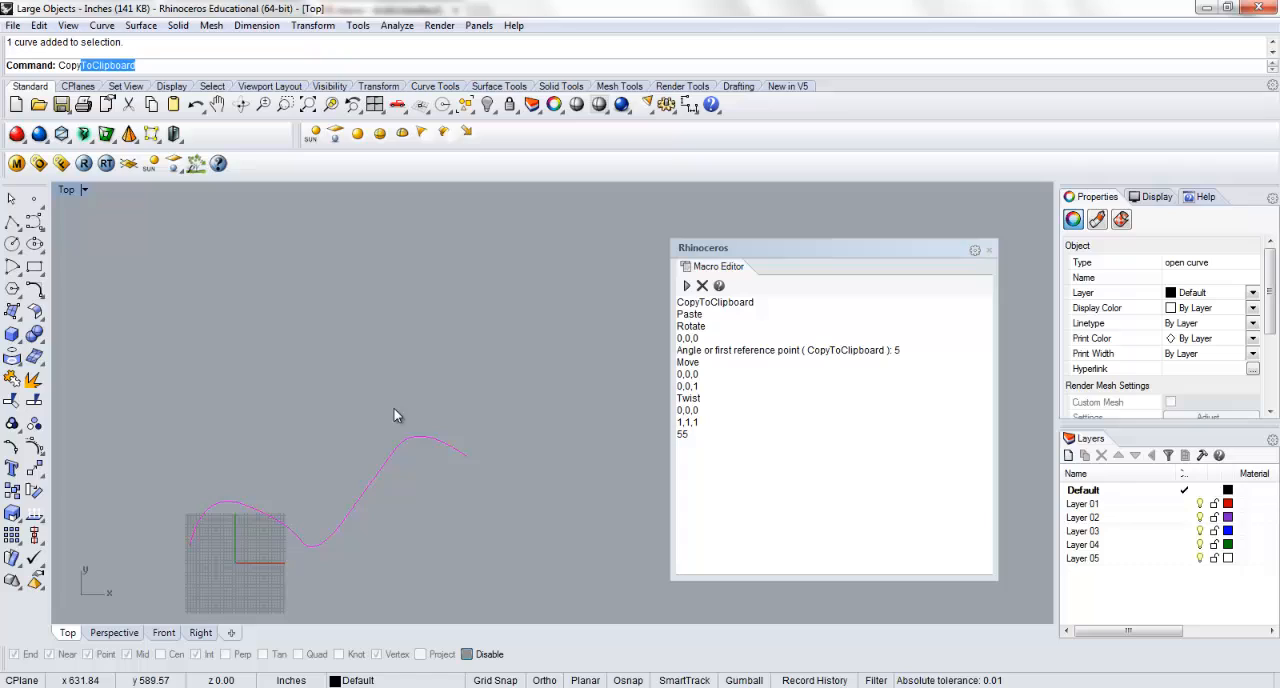
mouse_move(564, 423)
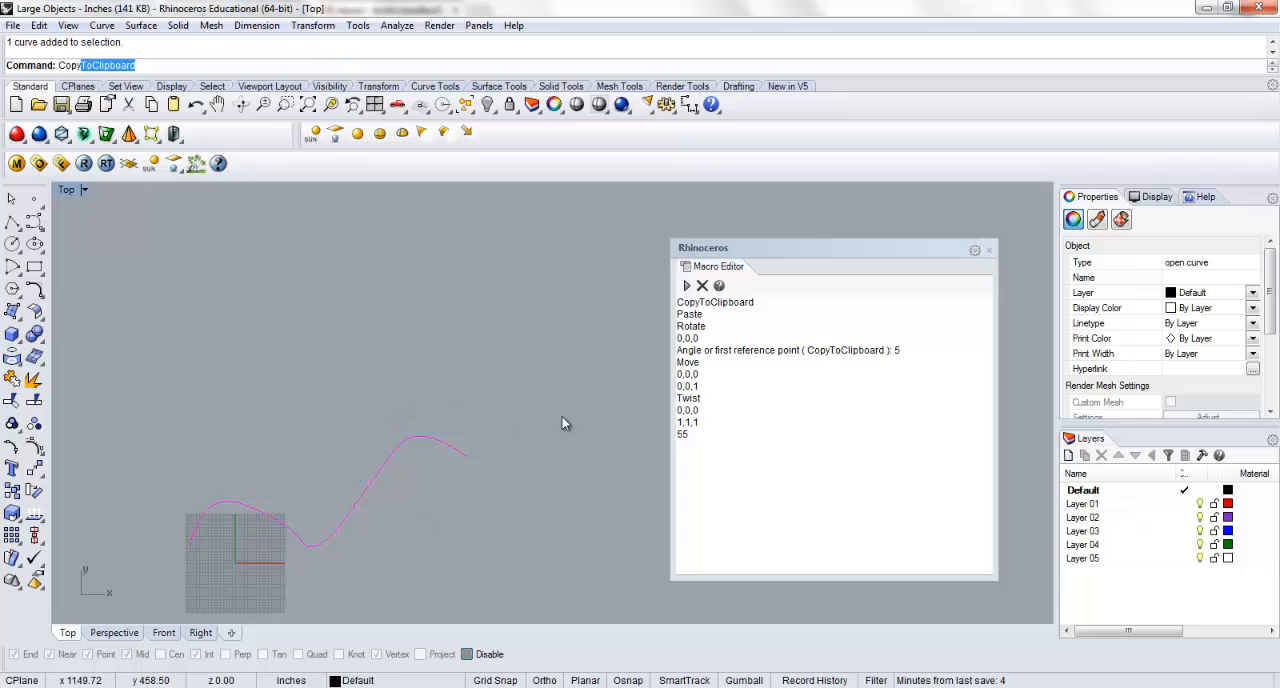
mouse_move(335, 291)
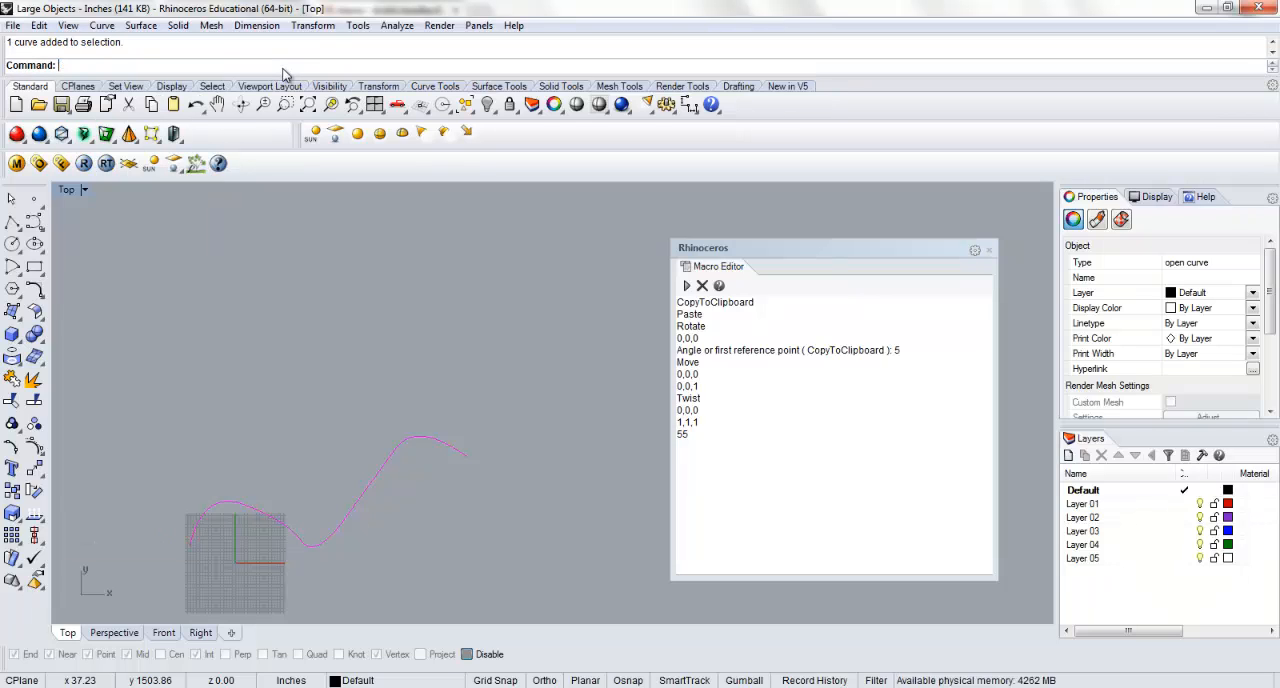
Step: Start Rotate on the pink curve with the rotation centre at 0,0,0
type("Rotat")
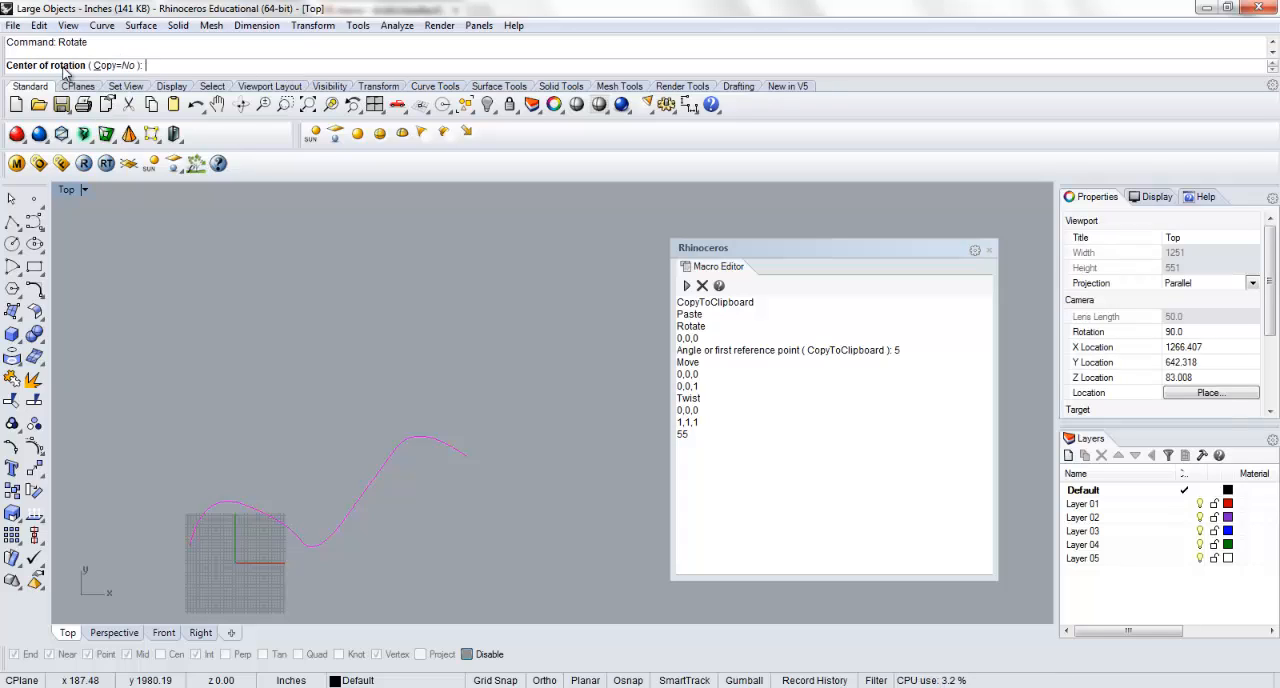
mouse_move(698, 342)
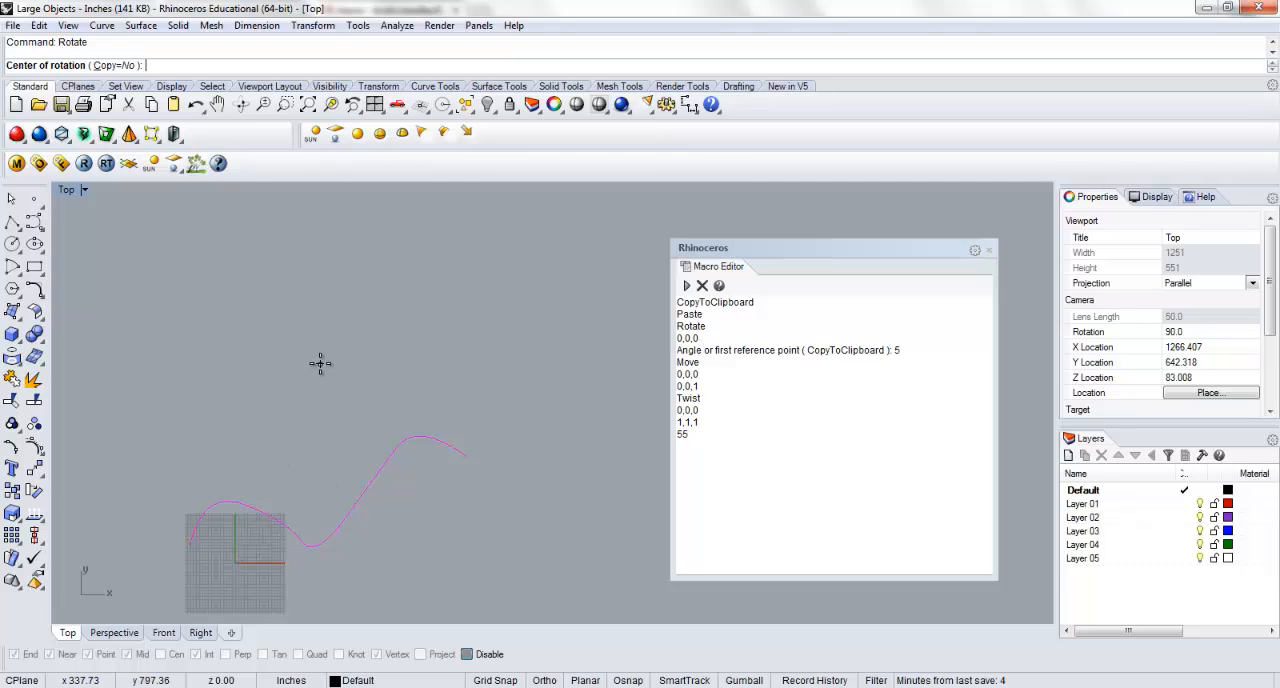
type("0,0,0")
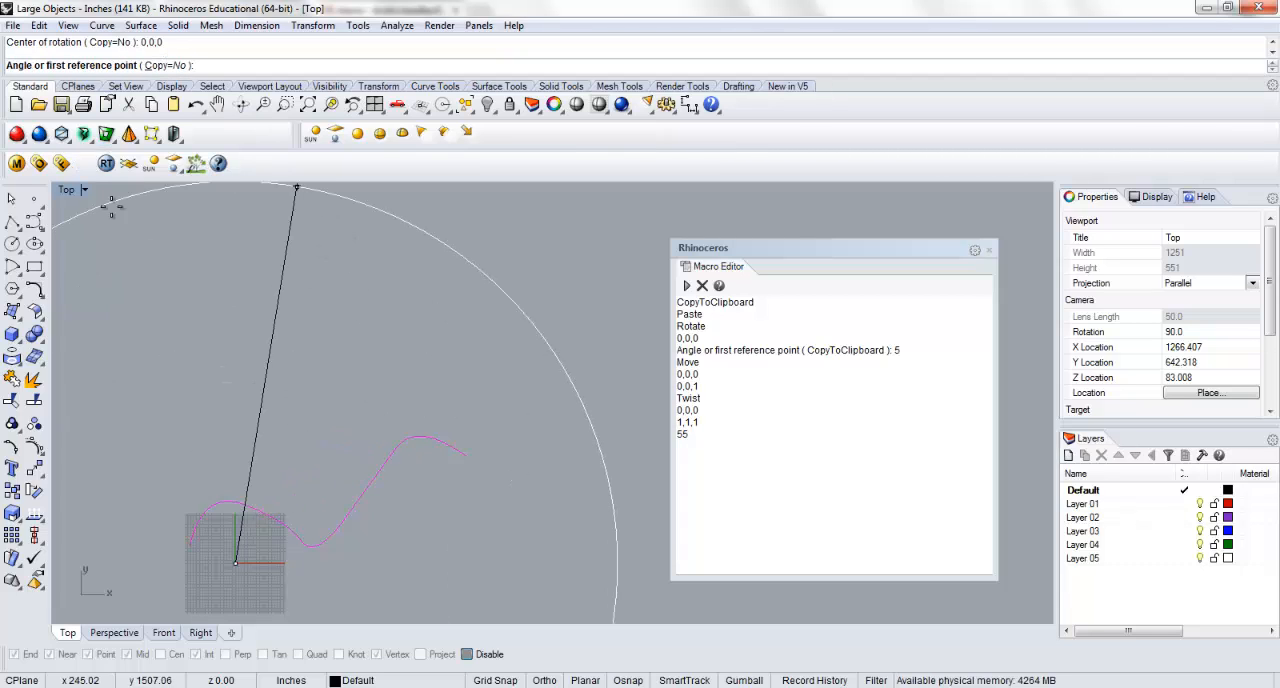
mouse_move(444, 348)
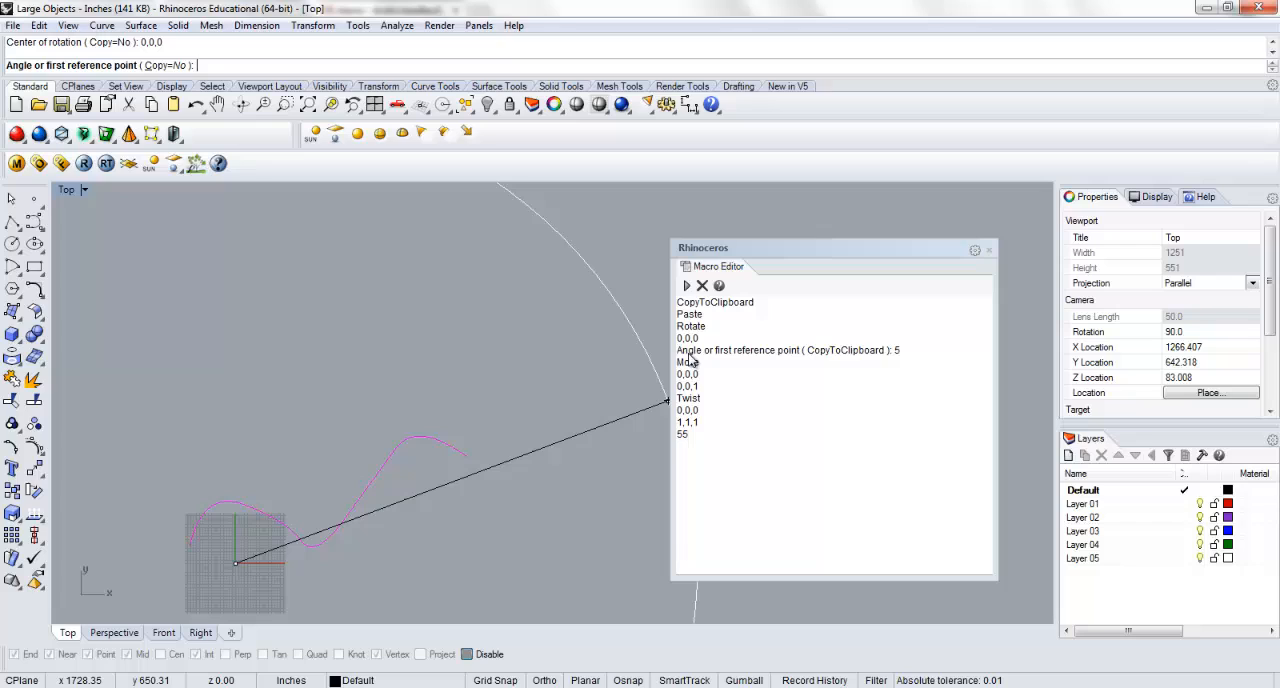
mouse_move(836, 360)
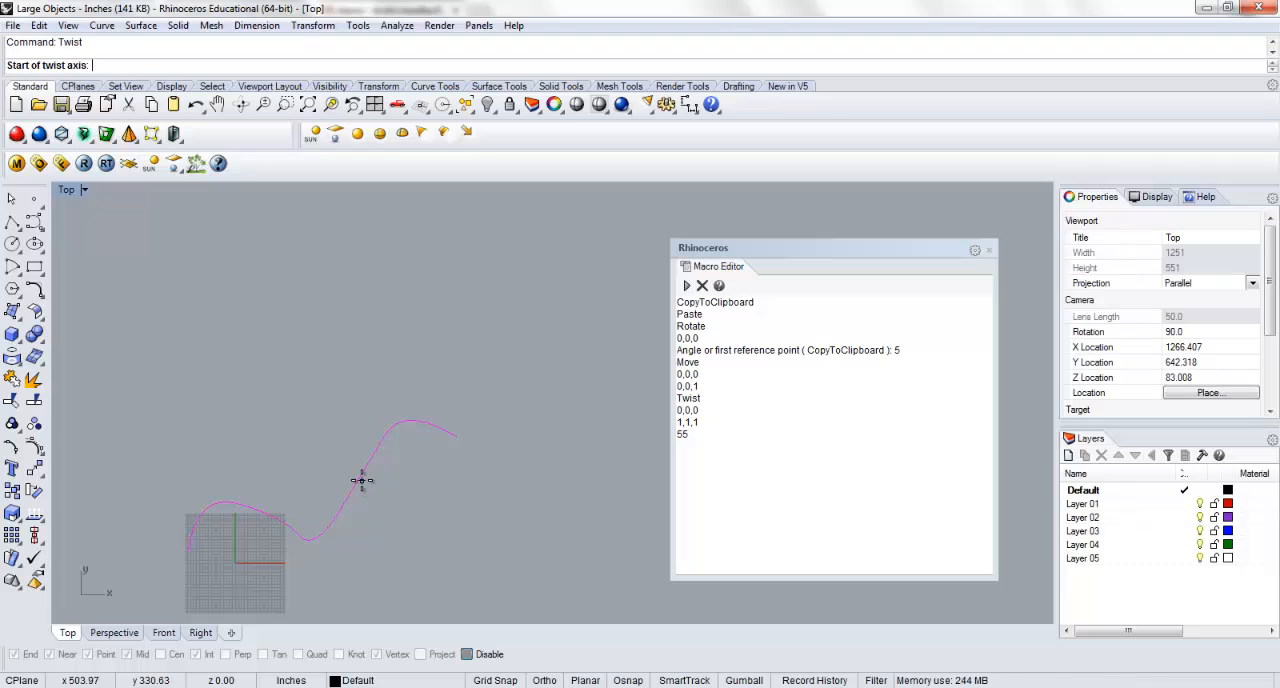
mouse_move(302, 447)
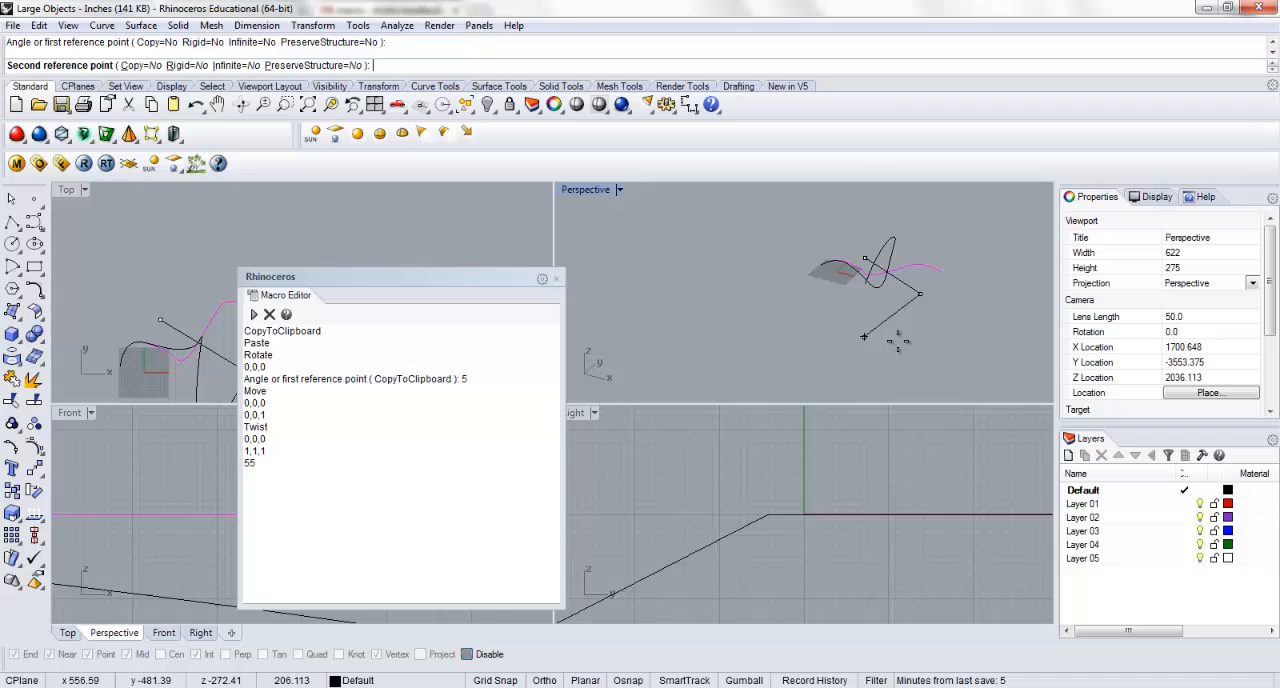
Step: Enter a rotation angle of 5, turning the pink curve about the origin
type("5")
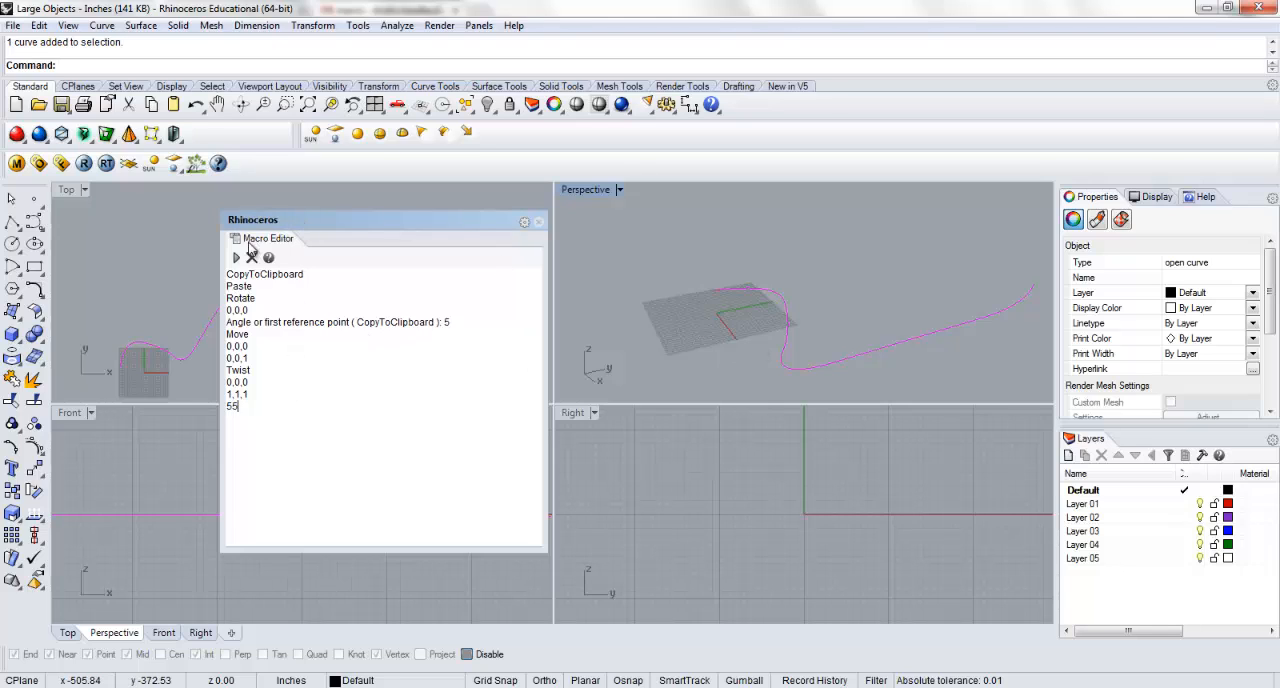
Step: Run the macro on the selected curve and orbit Perspective to inspect the twisted copies
left_click(236, 257)
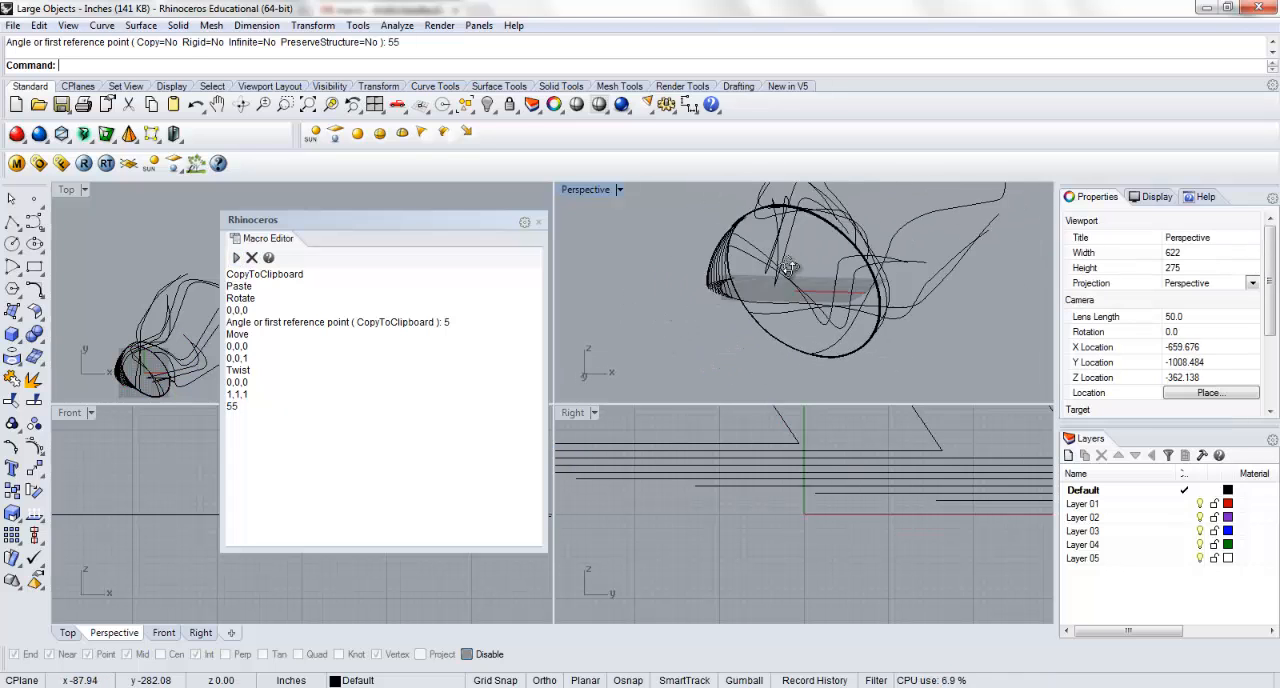
left_click_drag(790, 270, 760, 330)
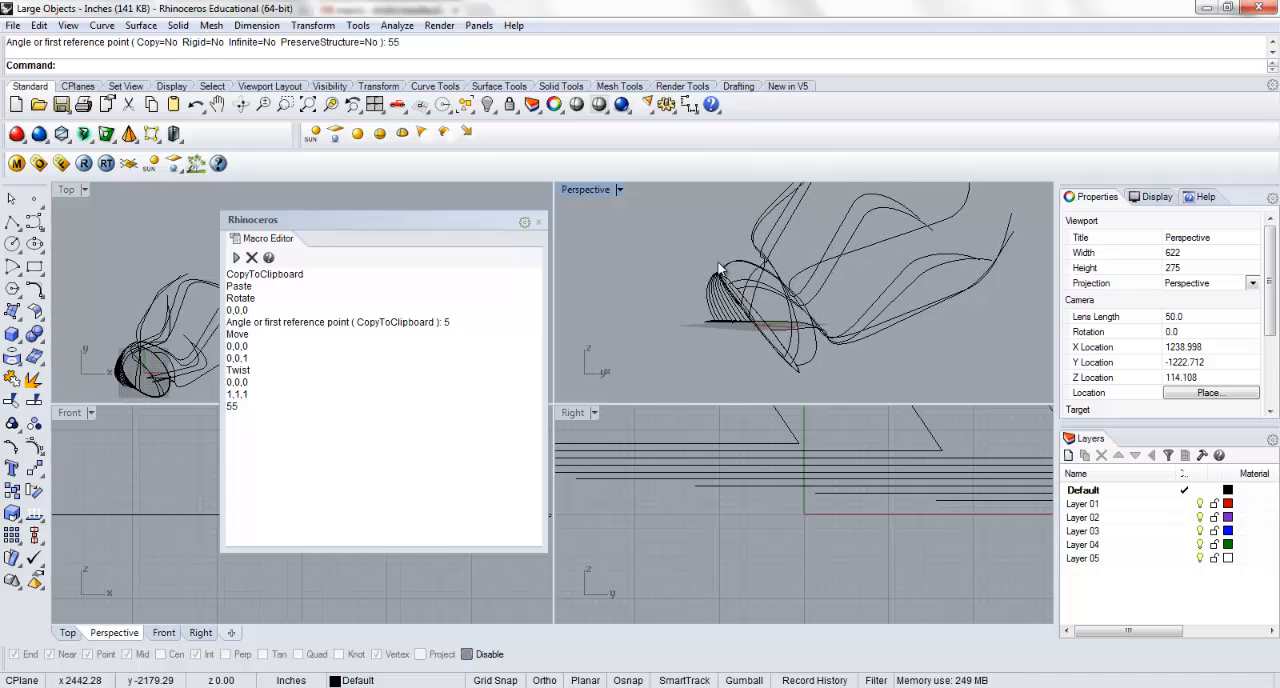
left_click_drag(720, 270, 860, 390)
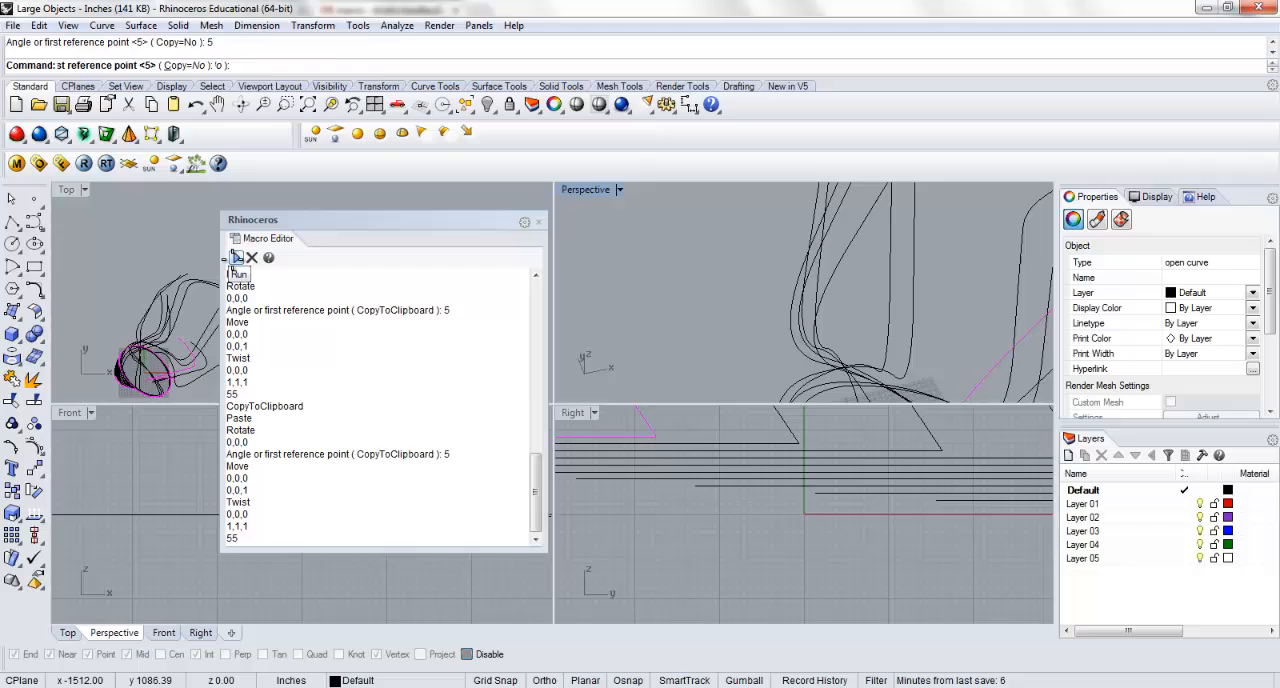
Step: Run the doubled macro three more times, then maximize the Perspective viewport
left_click(235, 257)
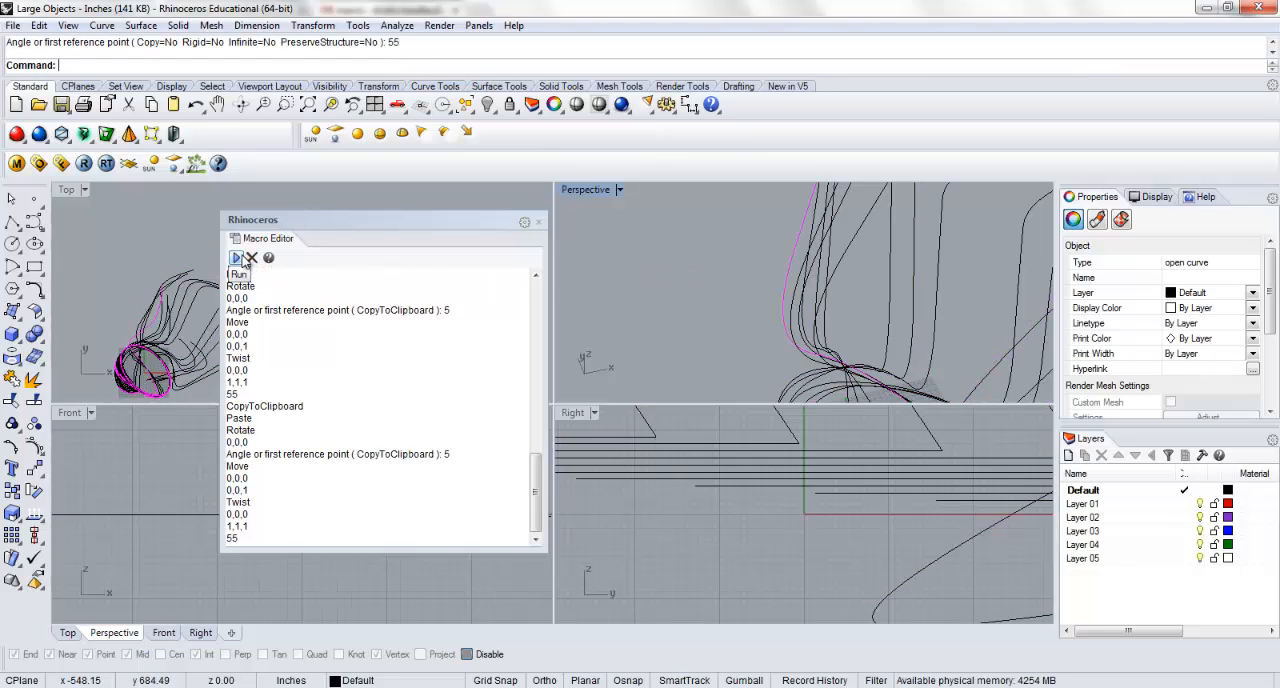
left_click(236, 258)
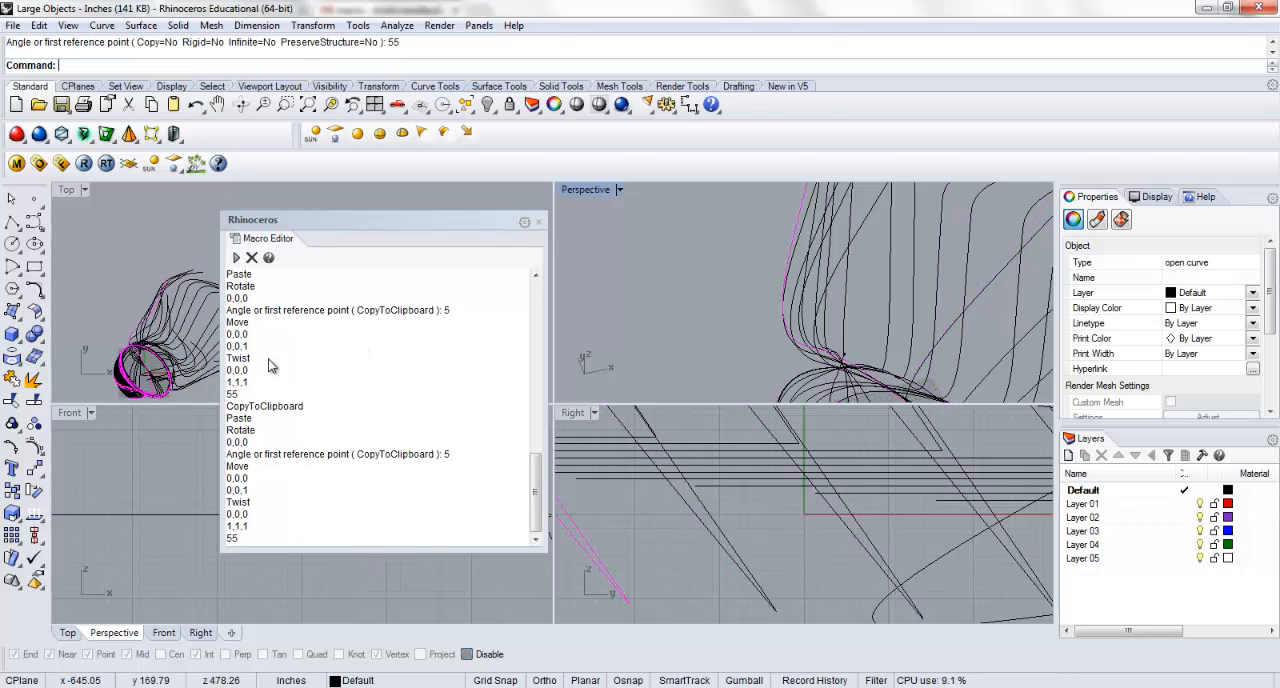
left_click(235, 258)
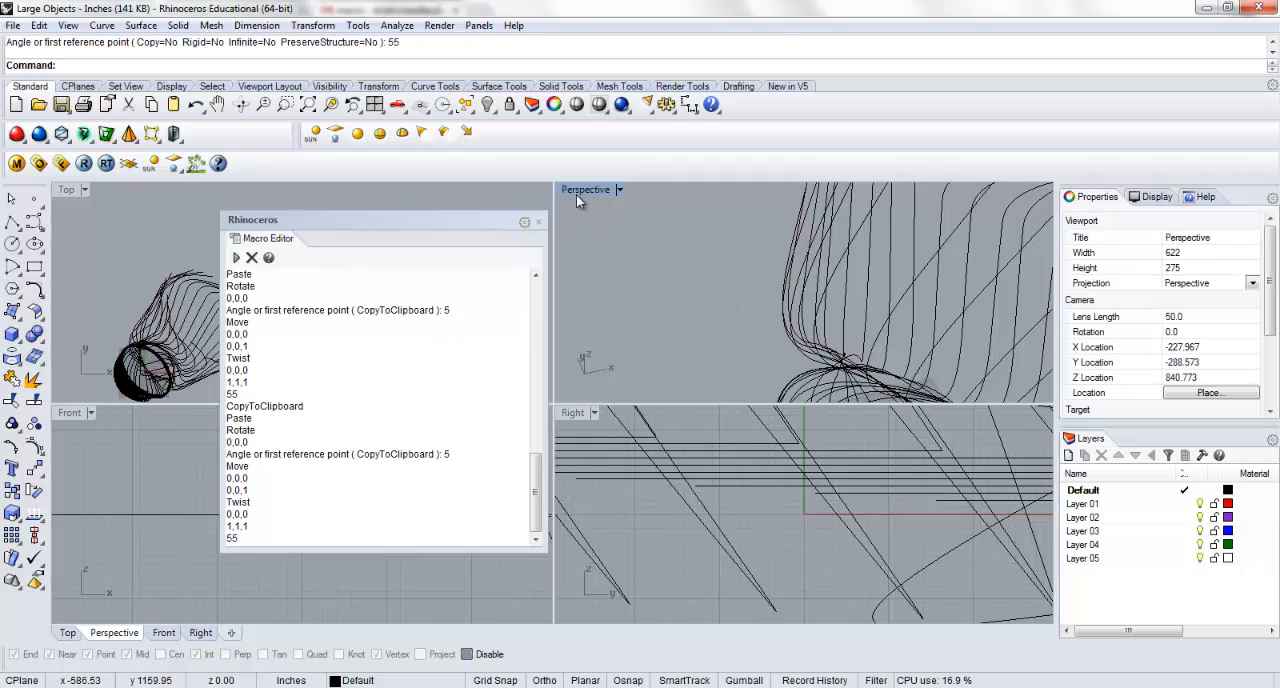
double_click(585, 189)
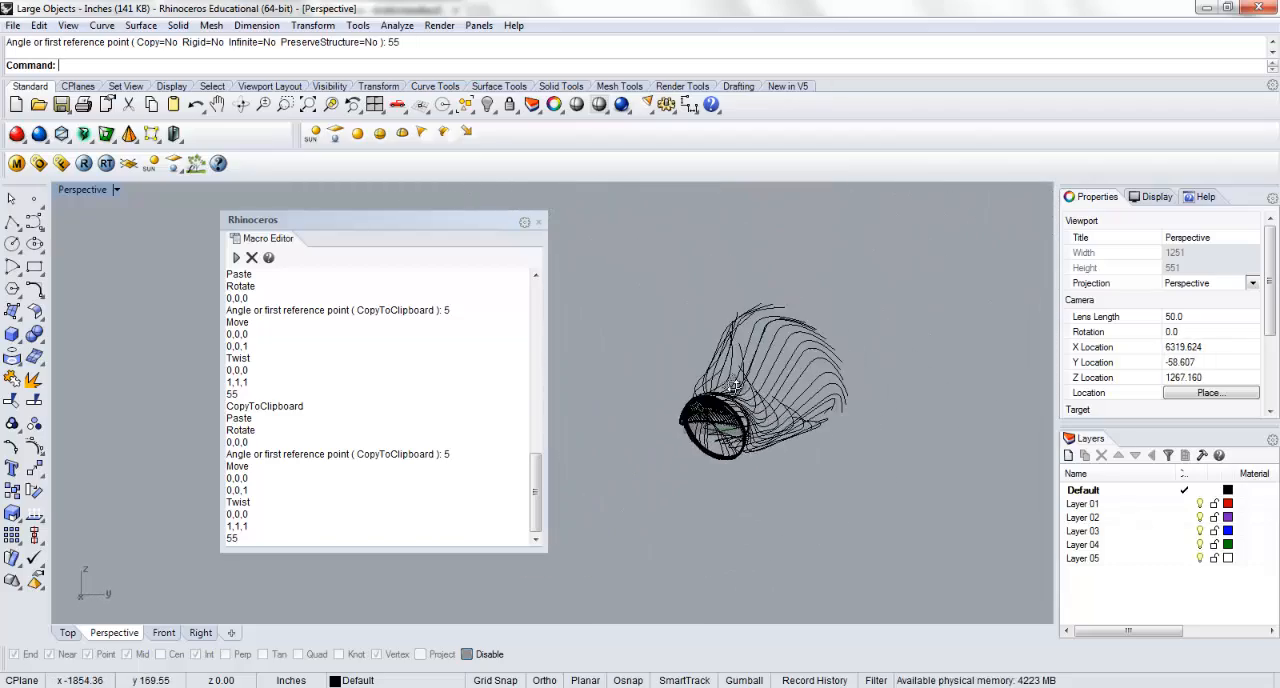
Step: Orbit to the drawing angle and accept Make2D options for the current view
left_click_drag(730, 387, 780, 537)
type("Make2D")
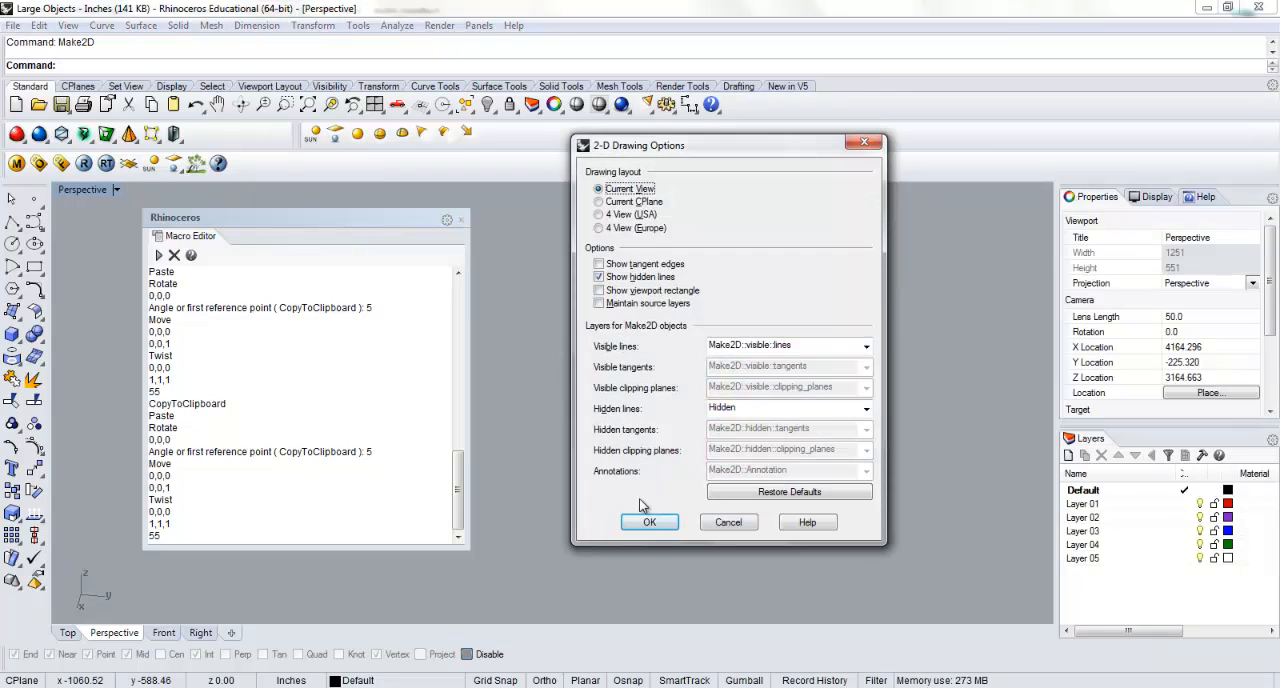
left_click(649, 522)
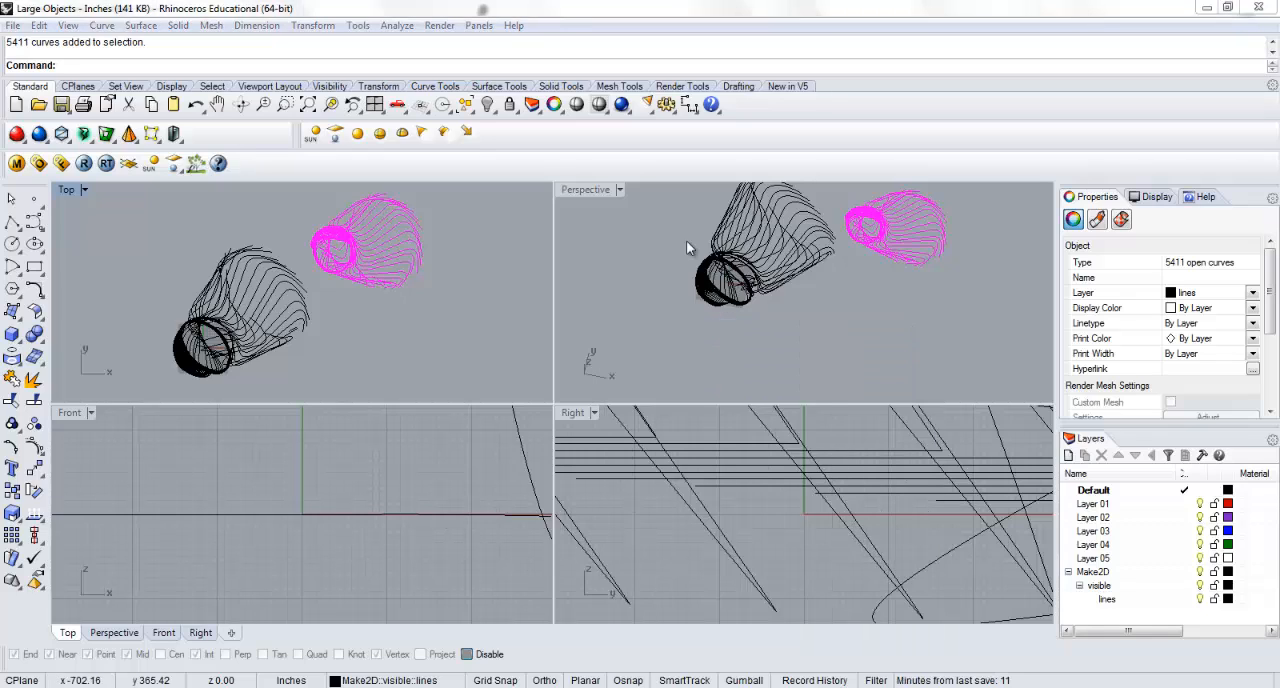
mouse_move(349, 547)
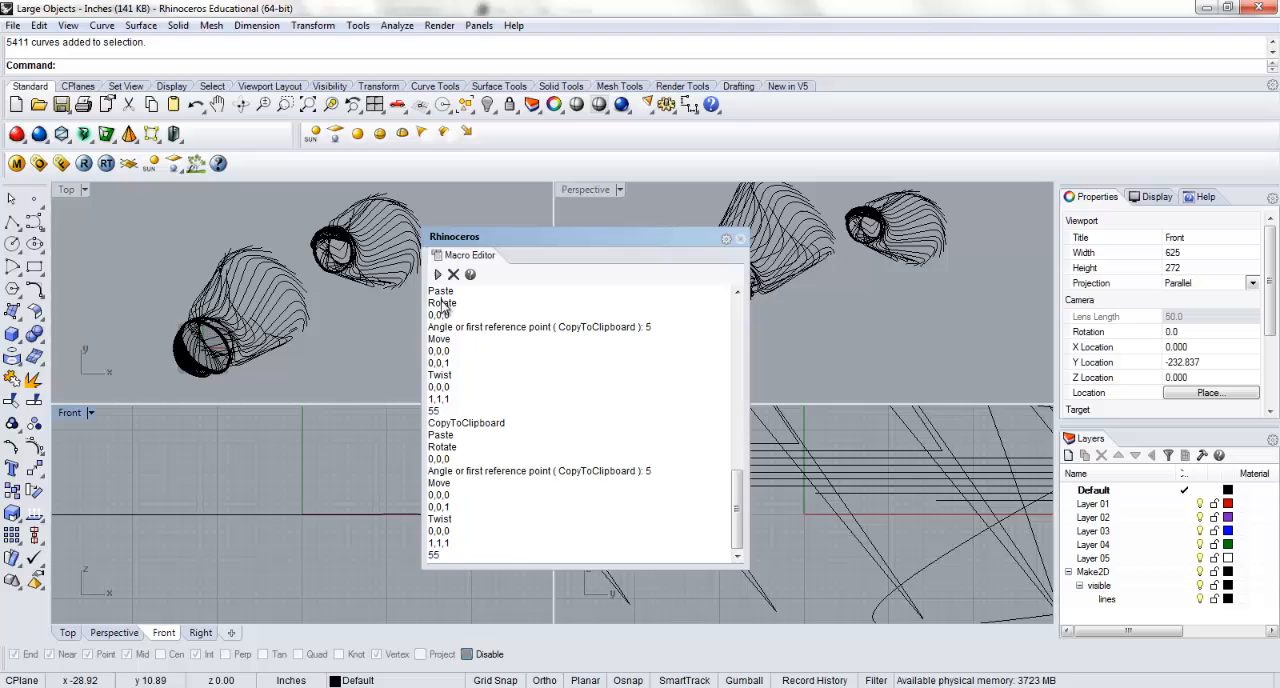
Step: Zoom in and pick one overlapping curve at the tube's end ring
scroll("down", 3)
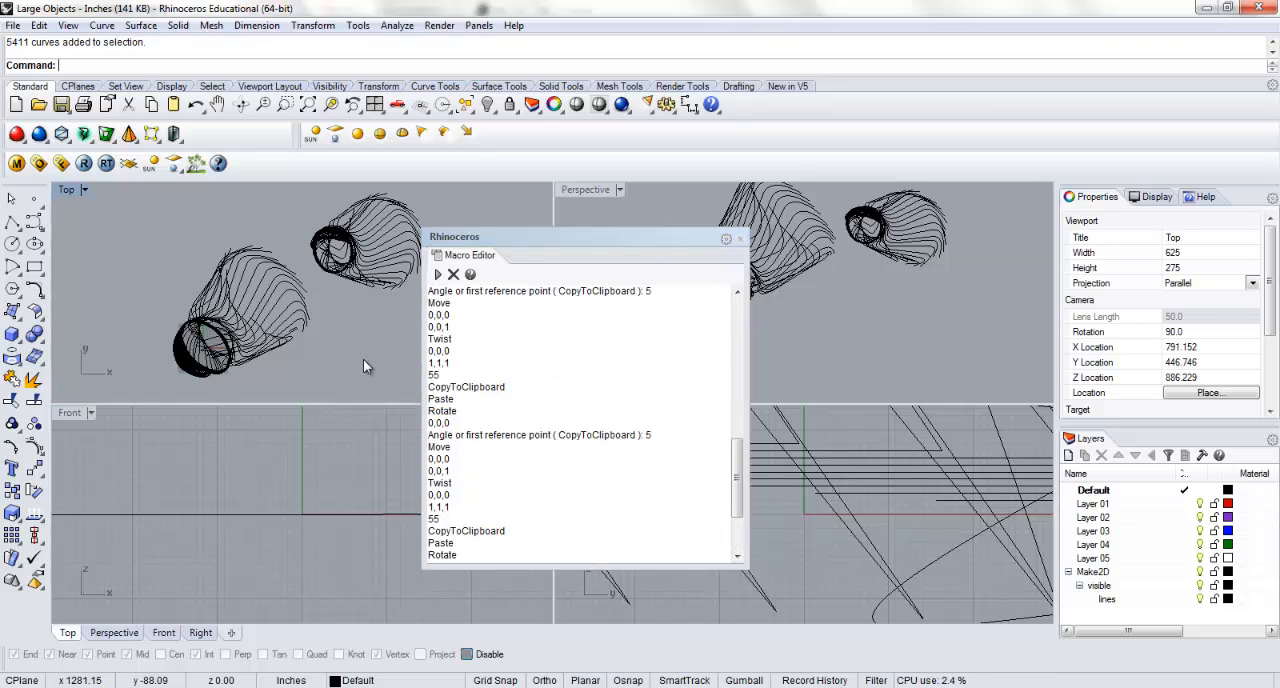
left_click(365, 362)
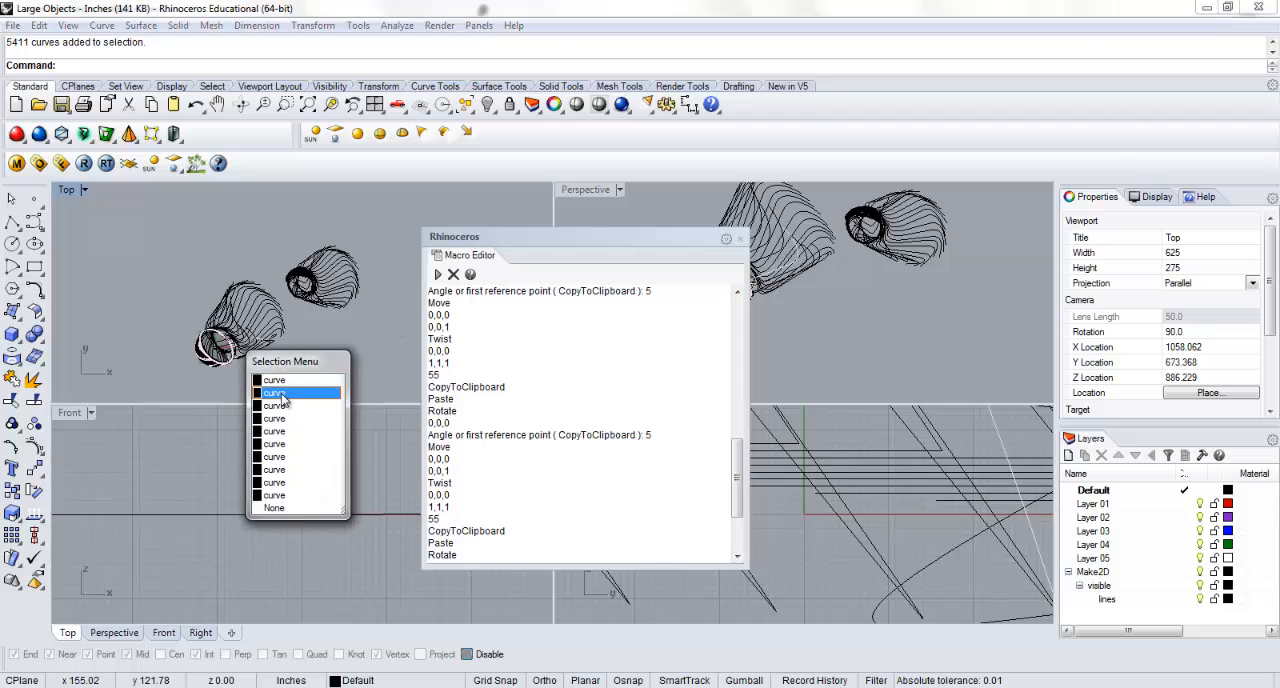
left_click(274, 392)
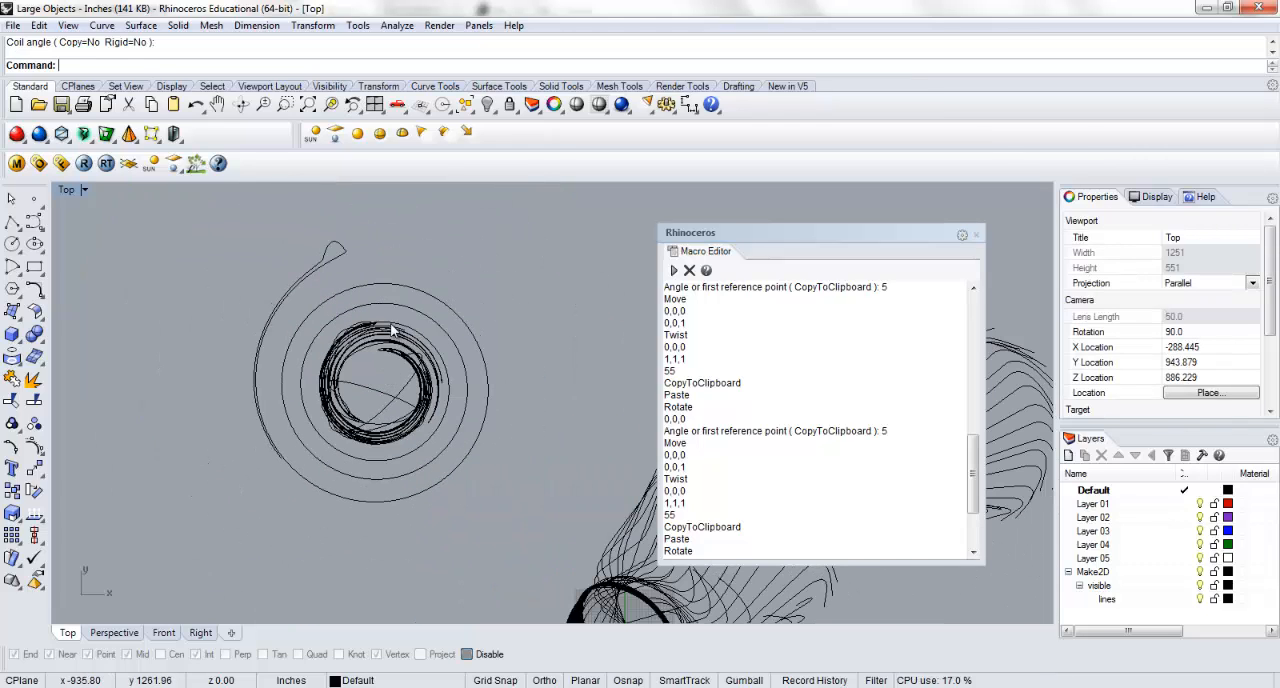
mouse_move(371, 484)
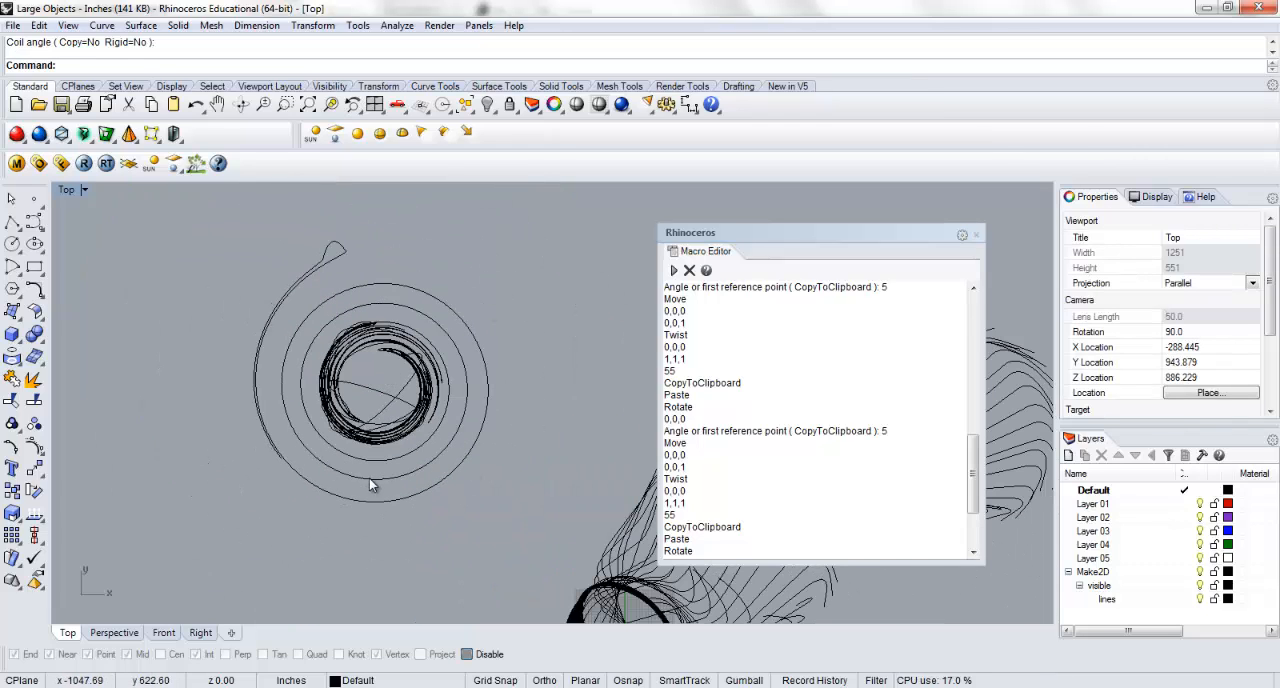
Step: Click the outer circle around the tube's end in the maximized Top viewport
left_click(390, 413)
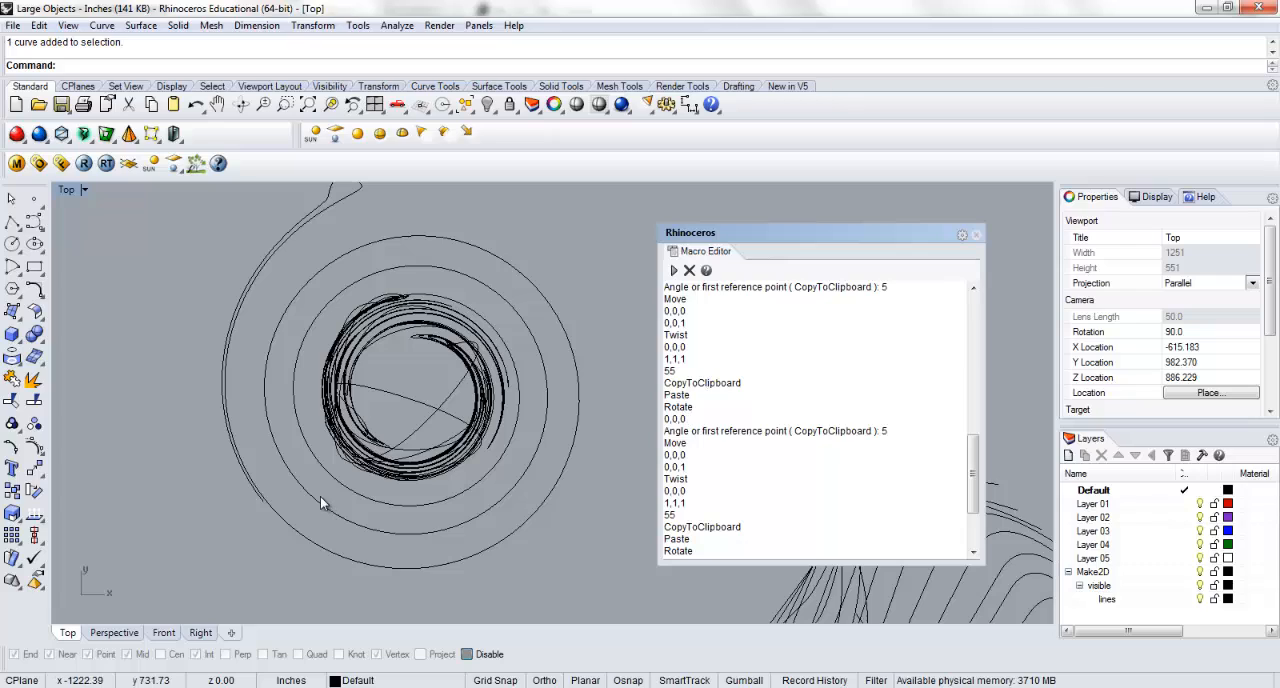
mouse_move(119, 537)
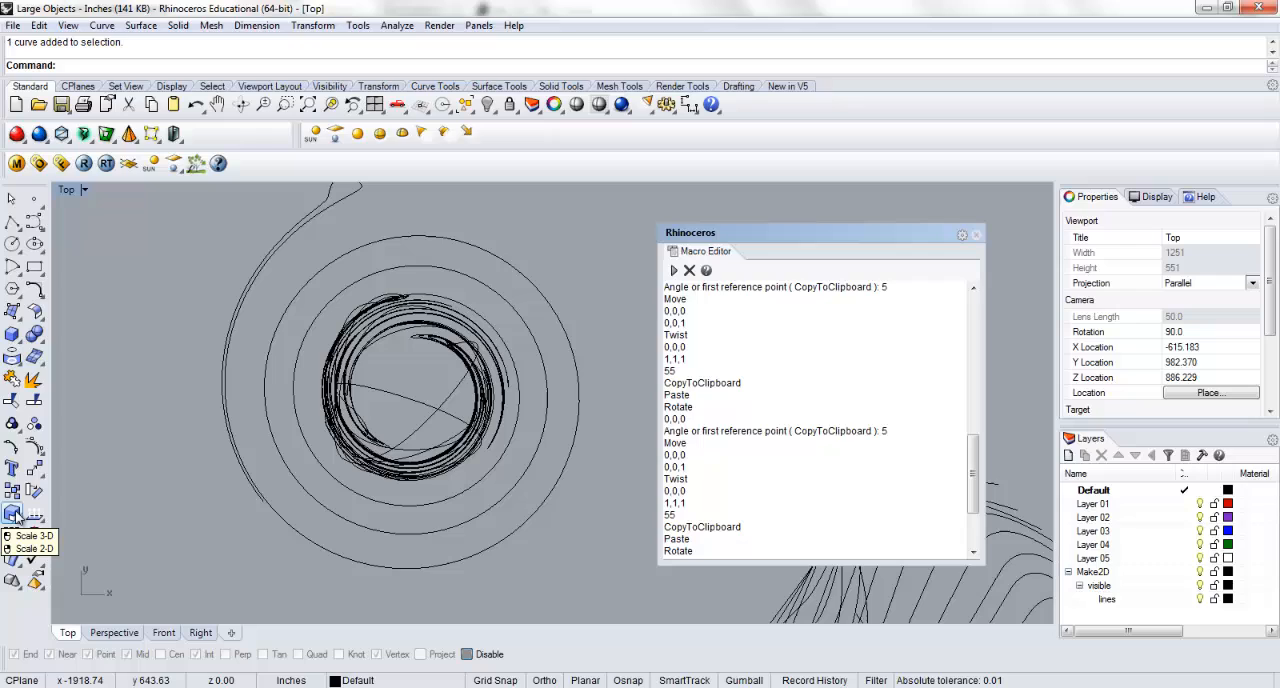
mouse_move(117, 465)
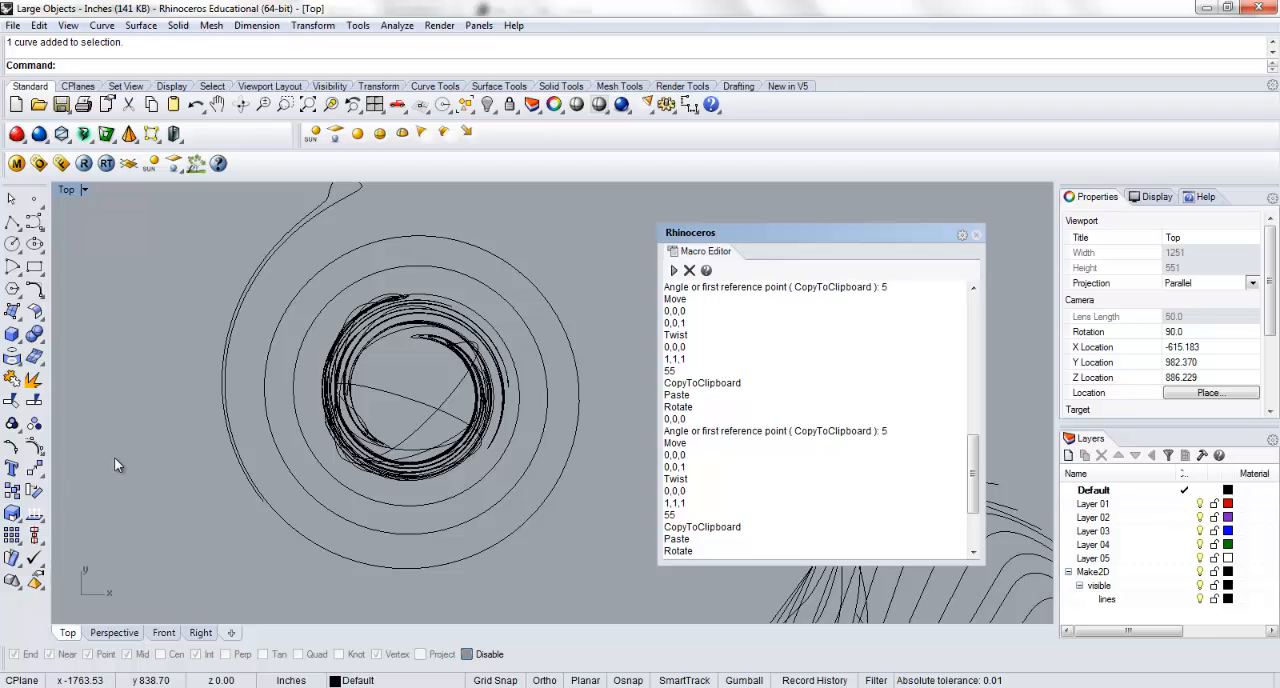